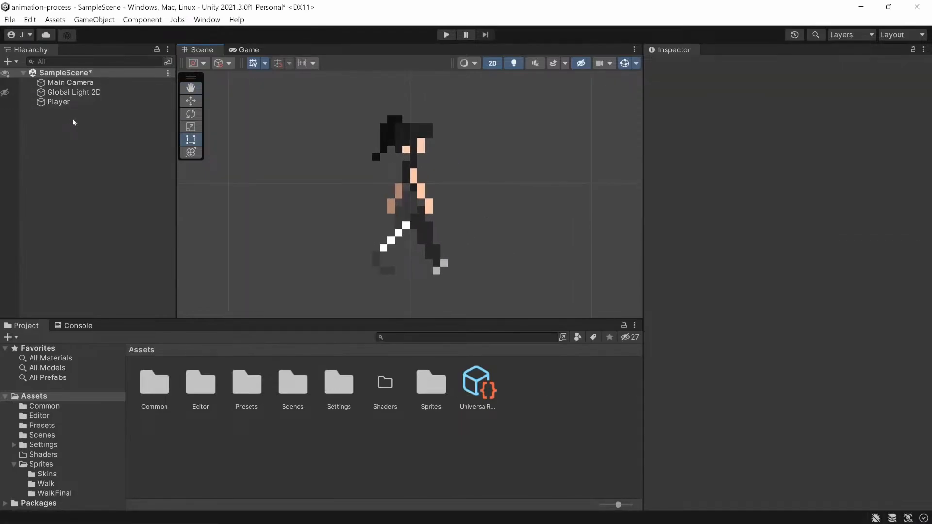
Review the walk animation asset and the import settings of walk frames 7 and 1 in Unity
click(58, 102)
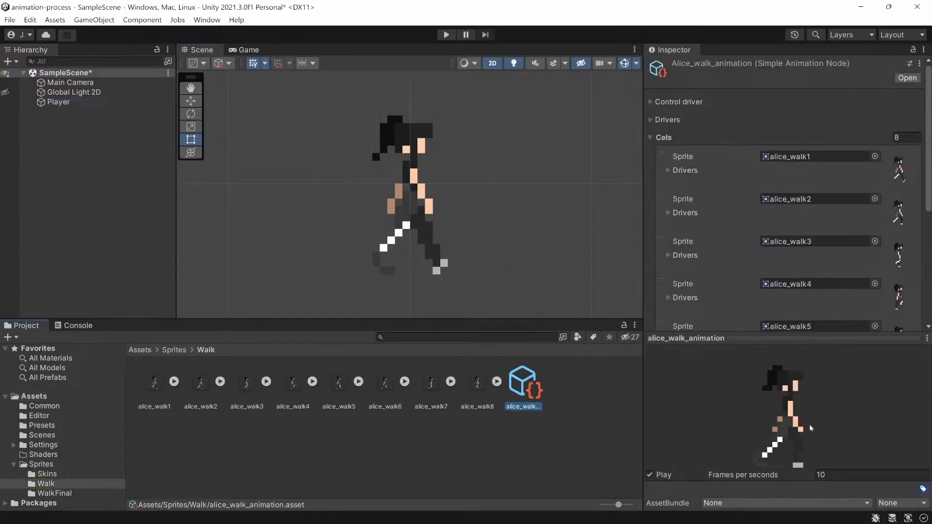
click(431, 383)
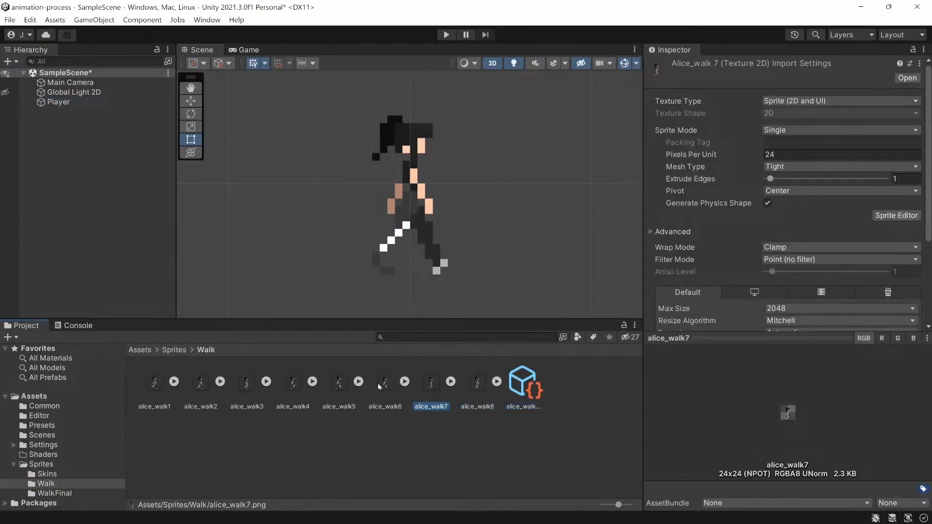
click(246, 382)
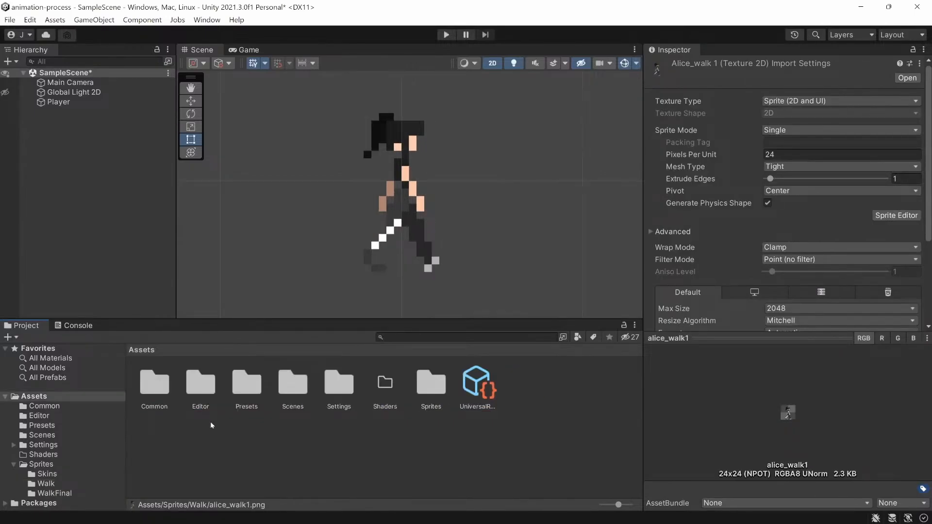
mouse_move(381, 518)
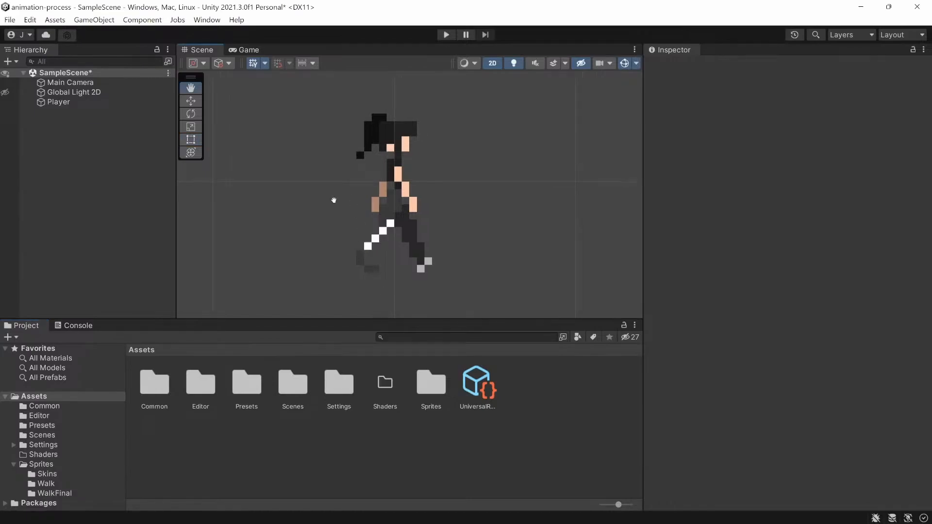
click(190, 140)
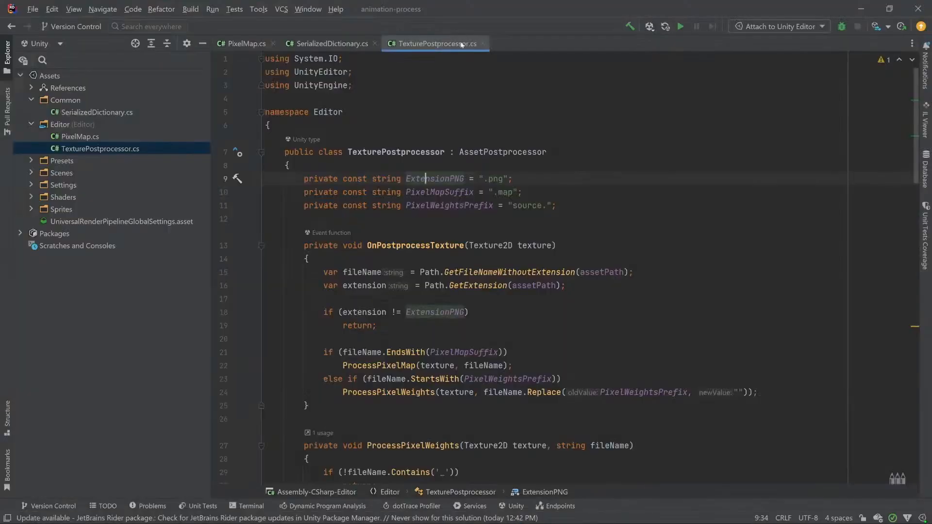
Look through the postprocessor code, highlighting every use of the texture parameter
scroll(down, 3)
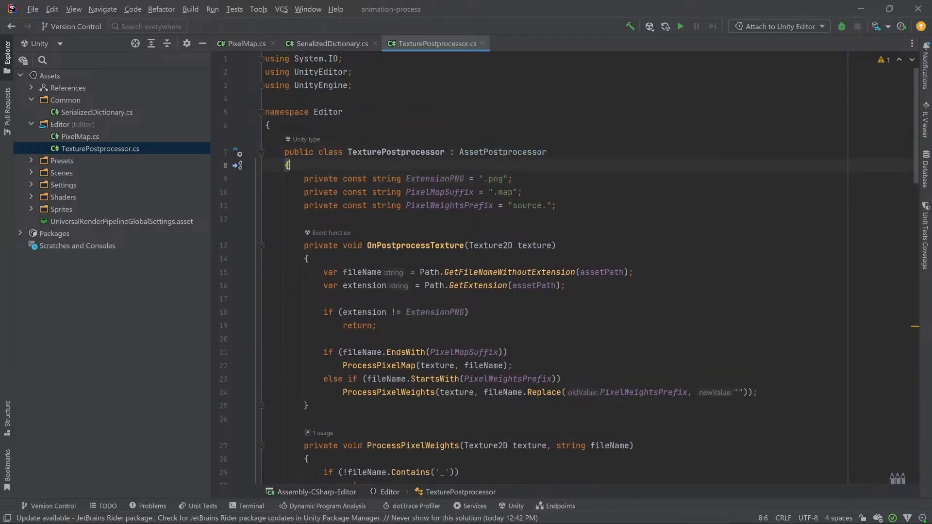
scroll(down, 3)
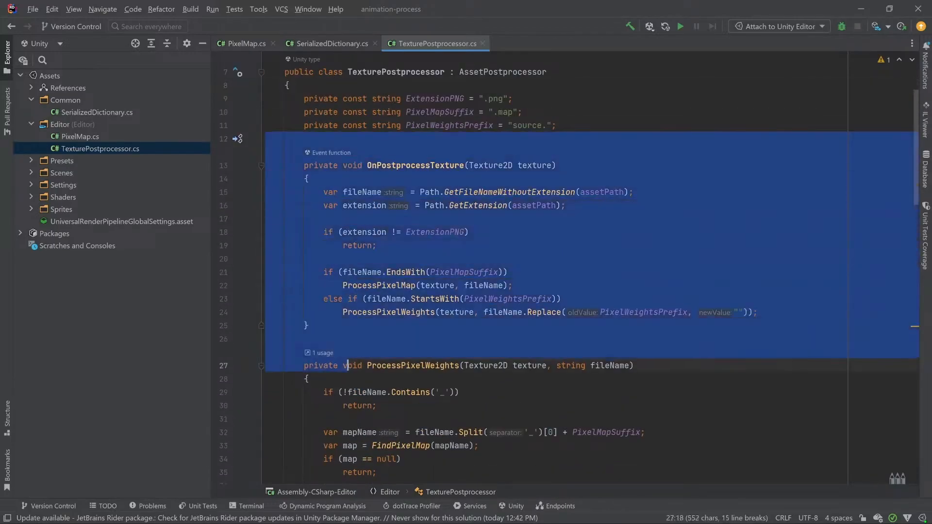
click(373, 165)
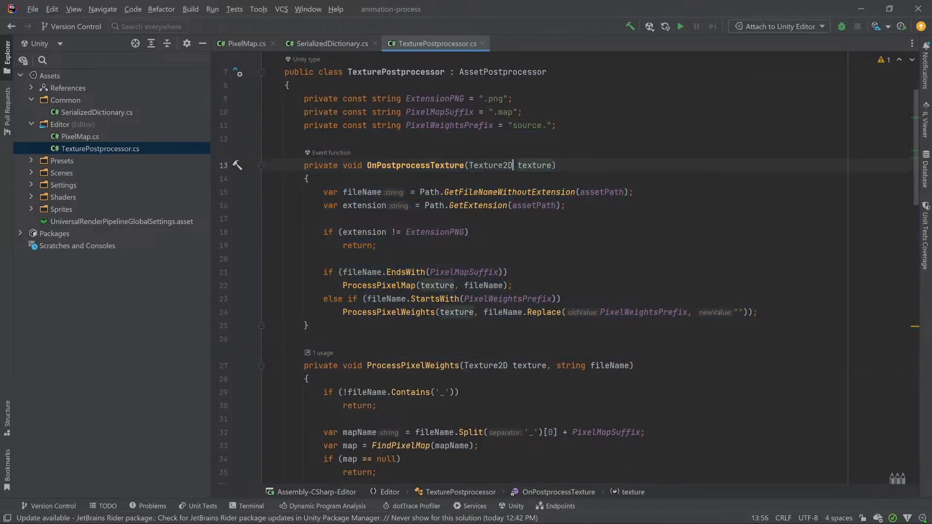
double_click(536, 165)
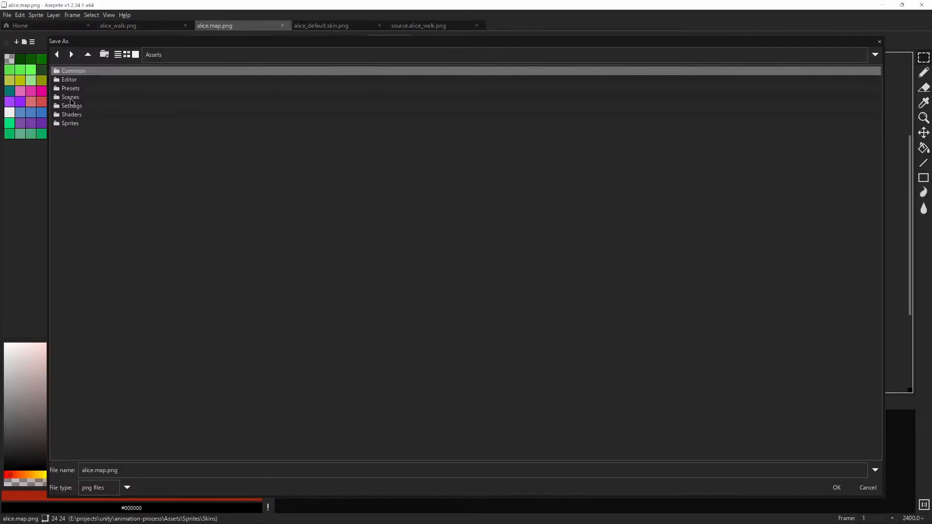
Save the sprite from Aseprite as alice.map.png into the Sprites/Skins folder
double_click(70, 123)
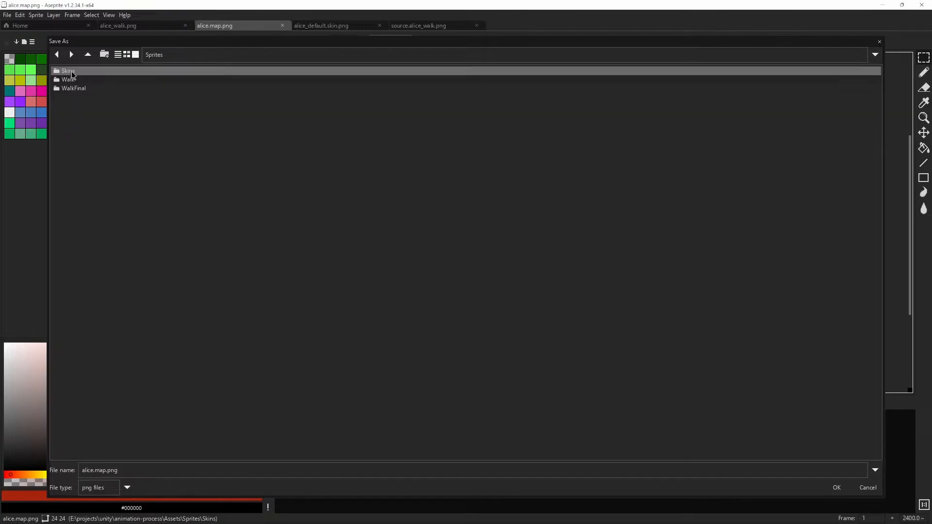
double_click(66, 70)
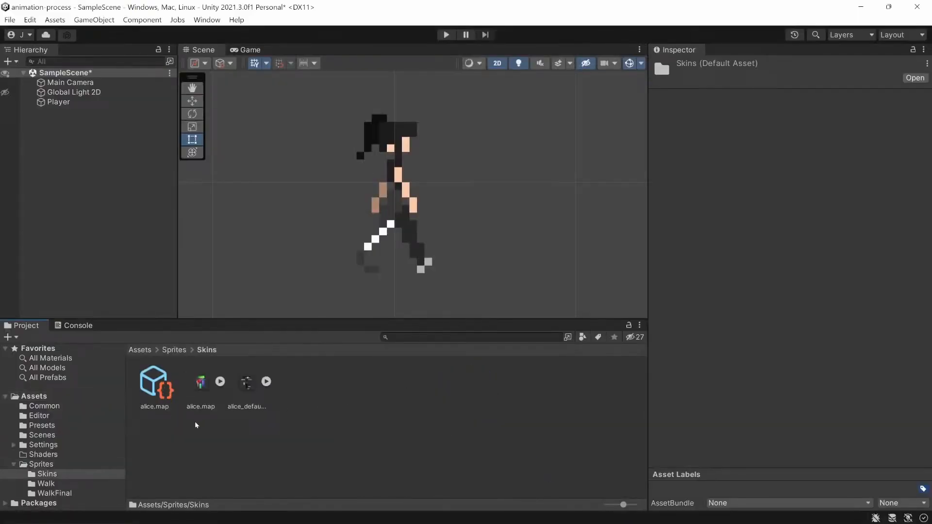
Select the alice.map texture and pixel map asset, expand its 174-entry Lookup, then return to the code editor
click(200, 382)
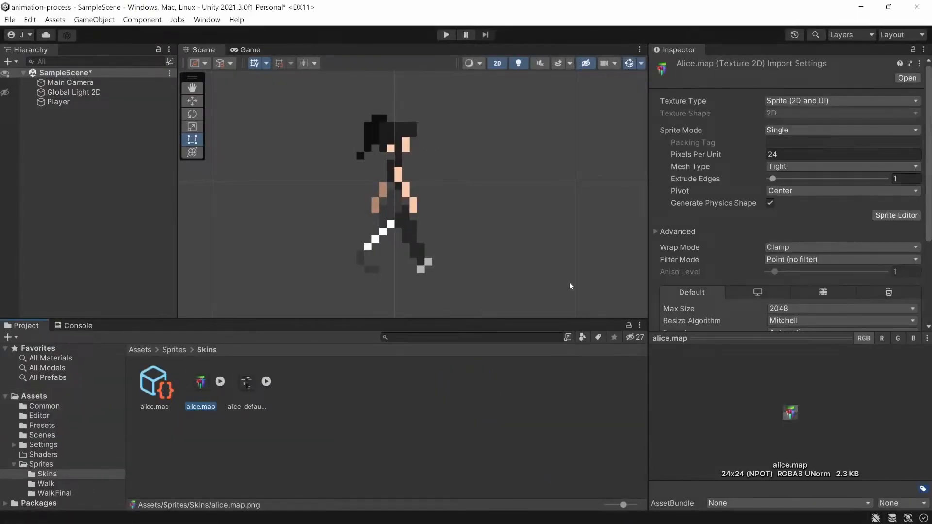
click(154, 382)
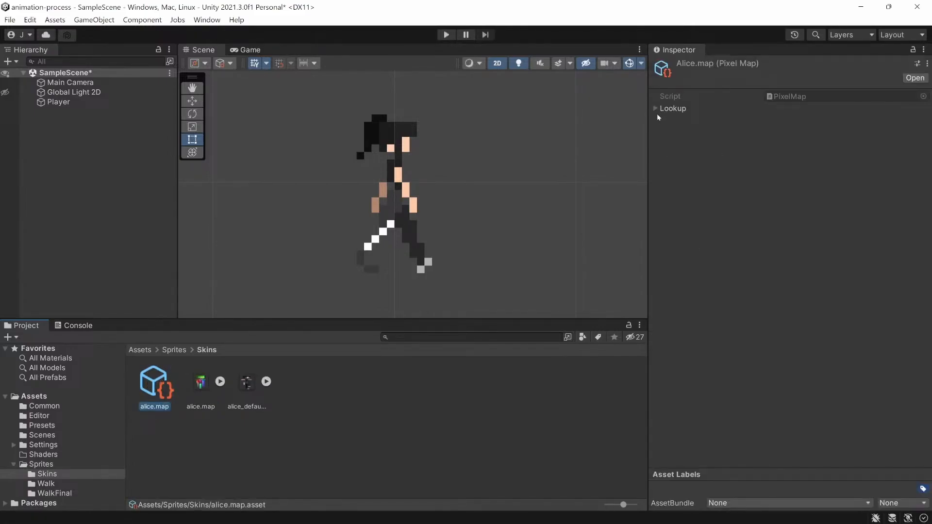
click(655, 109)
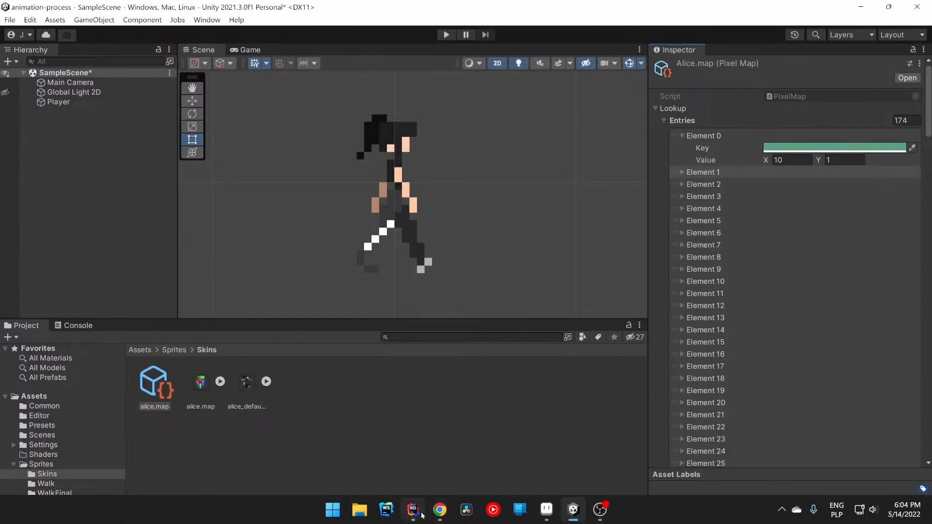
click(411, 508)
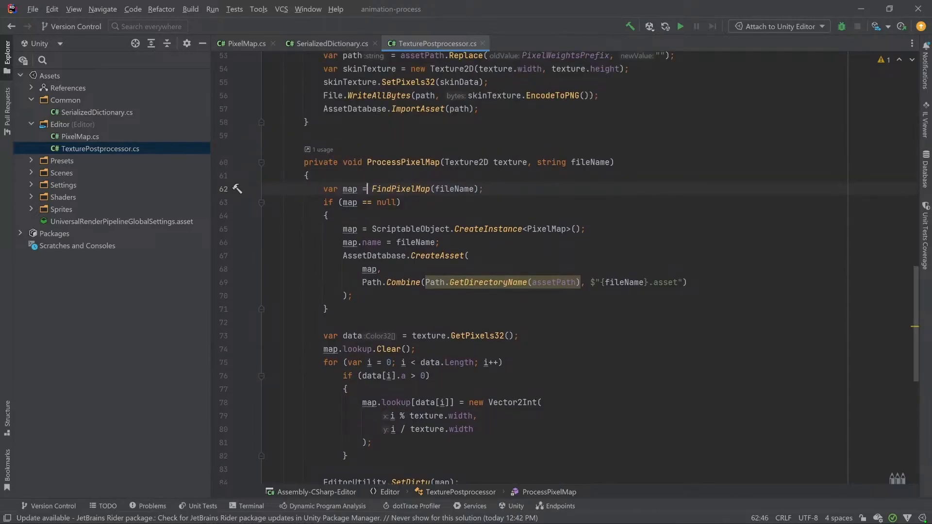
click(383, 189)
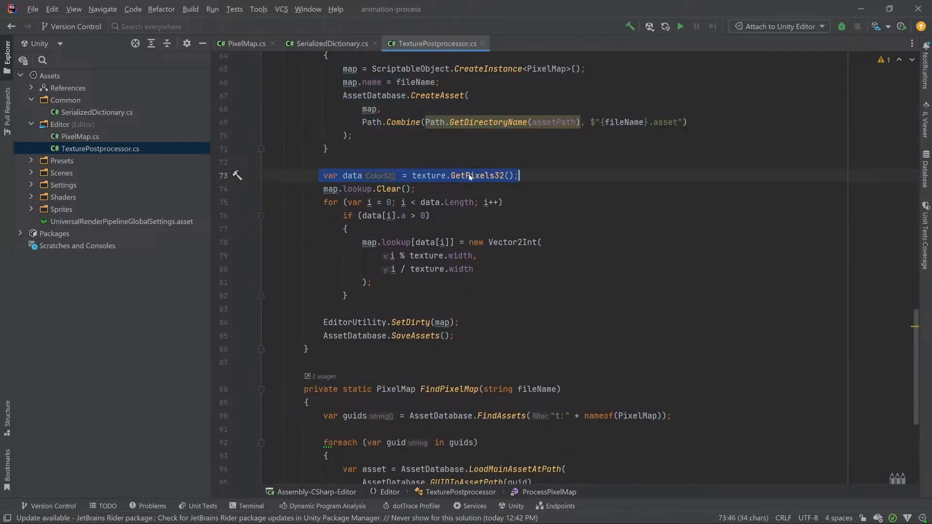
key(Down)
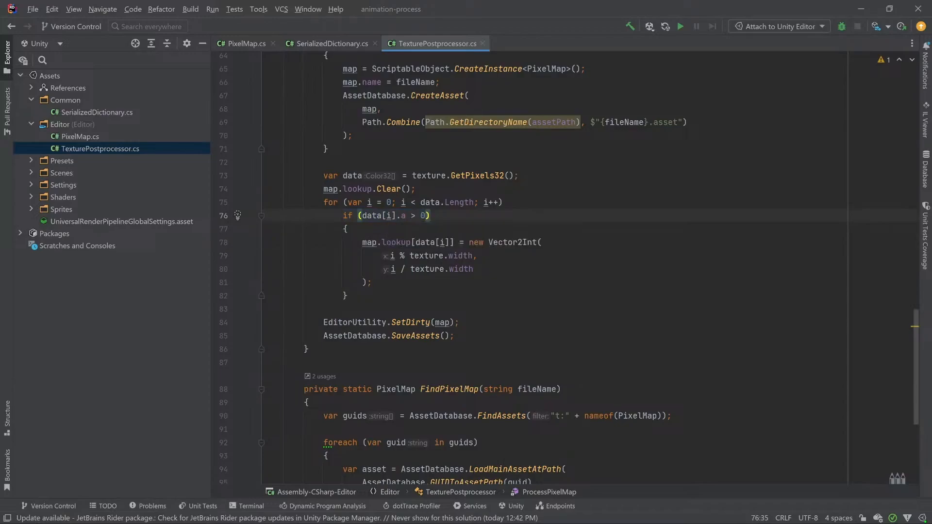
drag(390, 255, 473, 269)
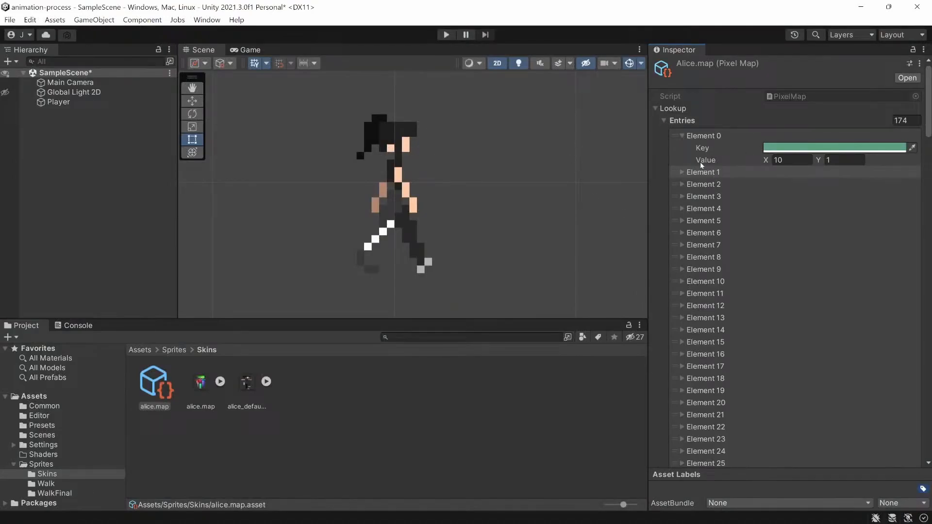
click(790, 159)
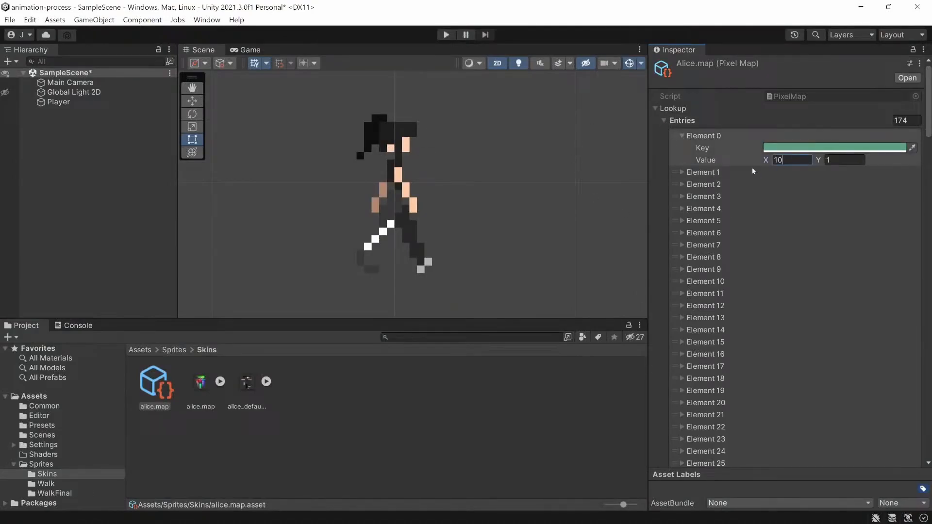
click(845, 160)
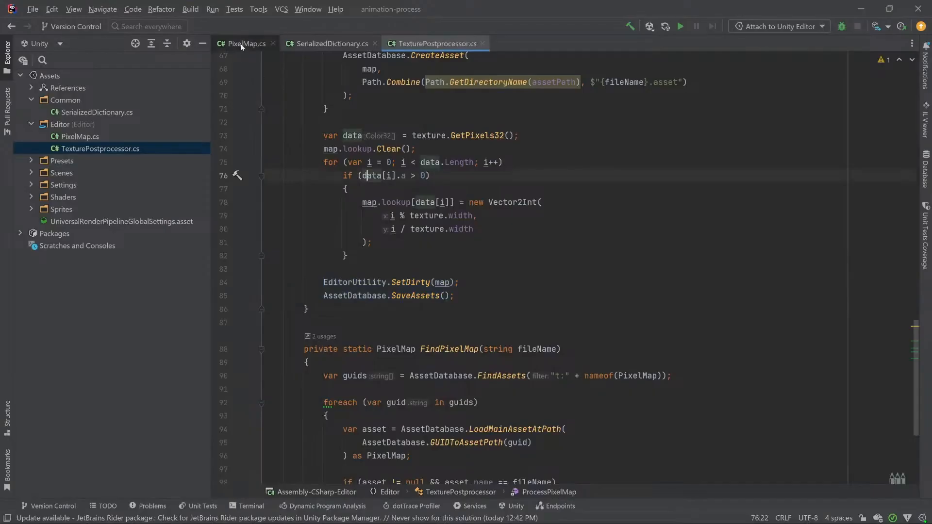
From PixelMap.cs's Color32-to-Vector2Int lookup, navigate into the SerializedDictionary class and read through it
click(243, 44)
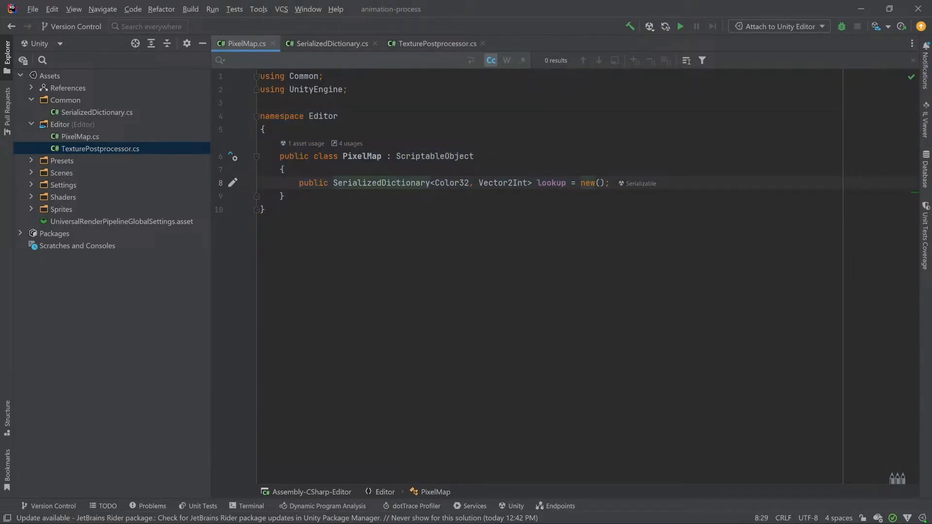
double_click(503, 182)
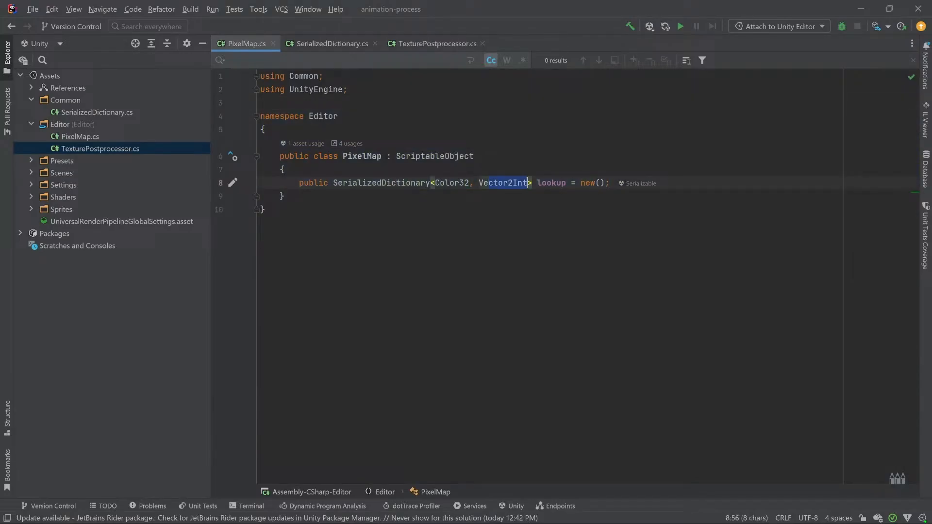
click(331, 44)
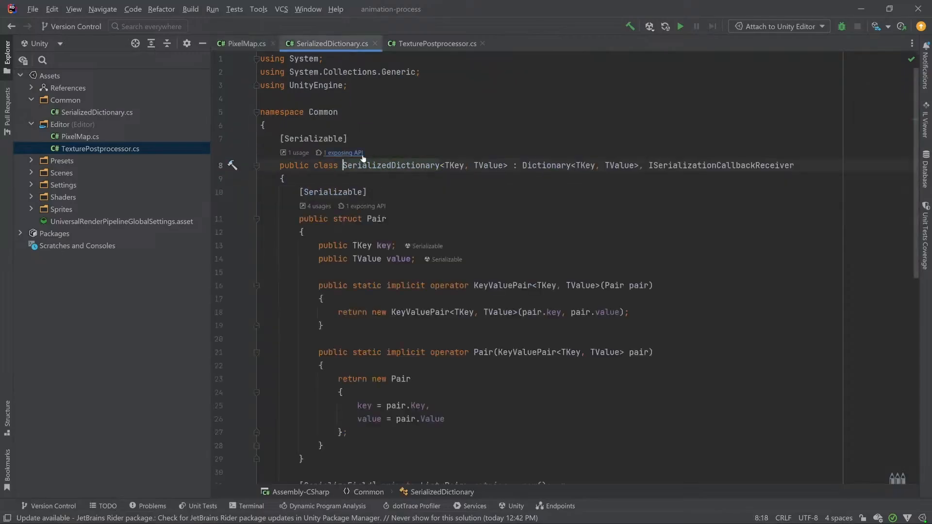
scroll(down, 3)
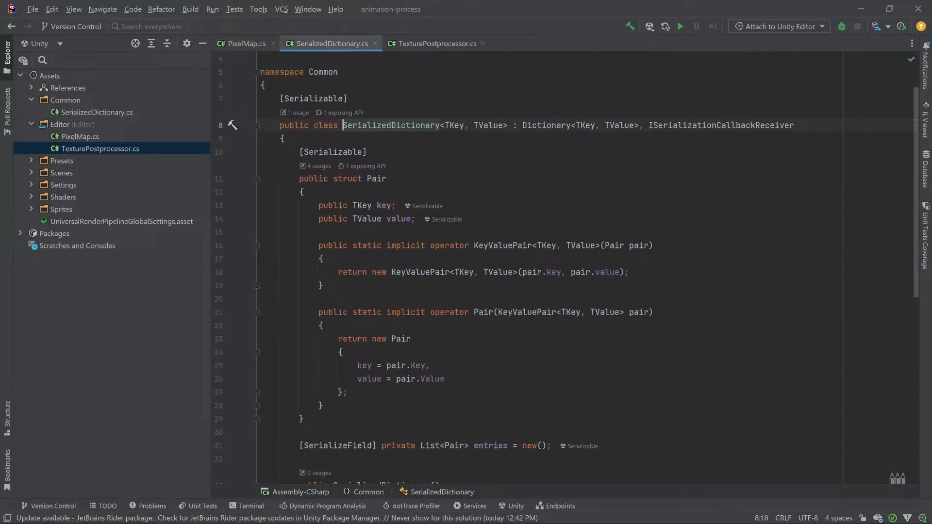
scroll(down, 3)
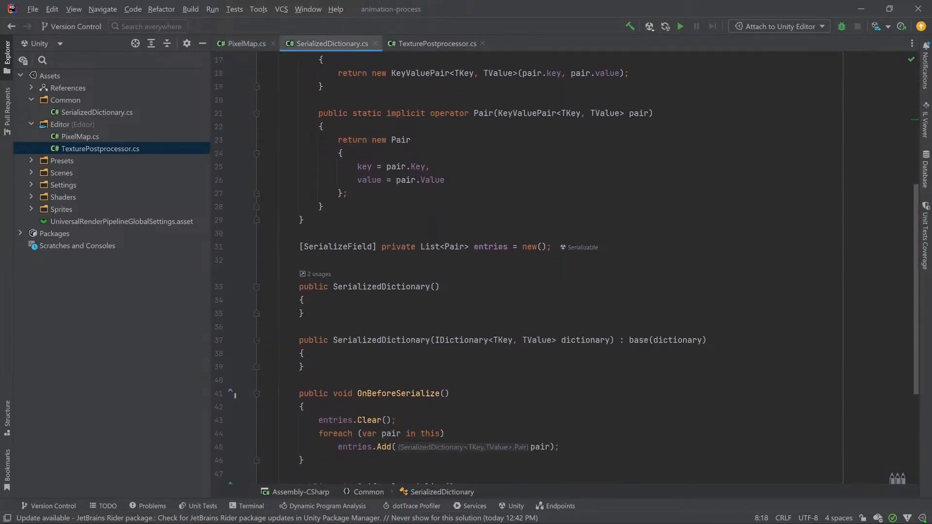
scroll(down, 3)
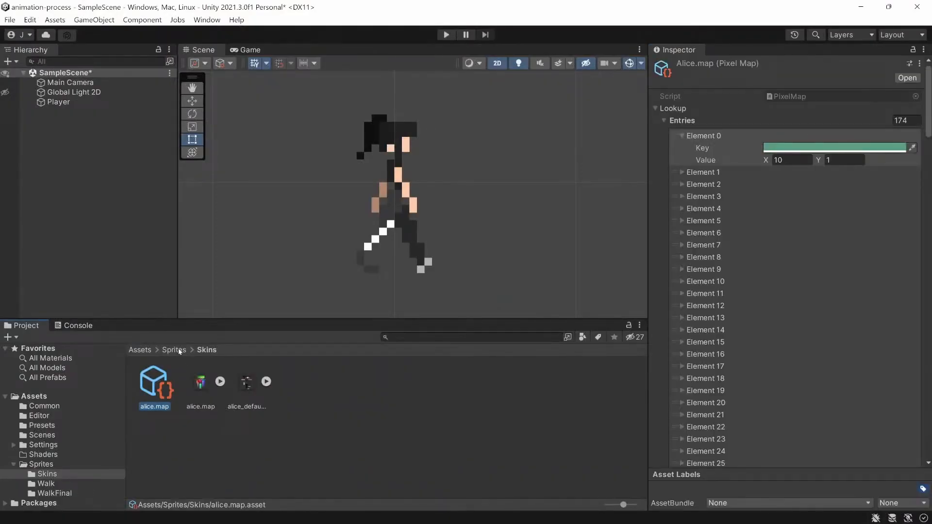
In Sprites/Walk, inspect the import settings of alice_walk5 and alice_walk8, then bring up the walk sprite in Aseprite
click(174, 350)
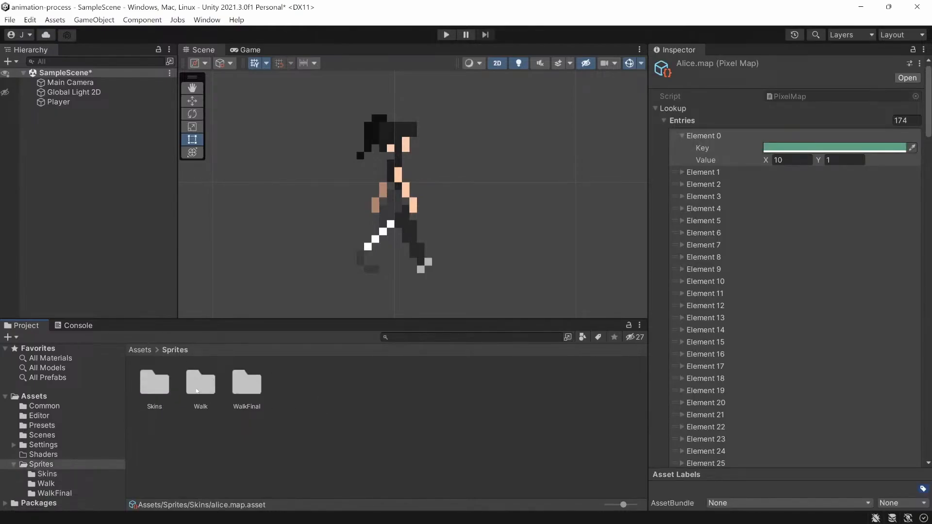
double_click(200, 383)
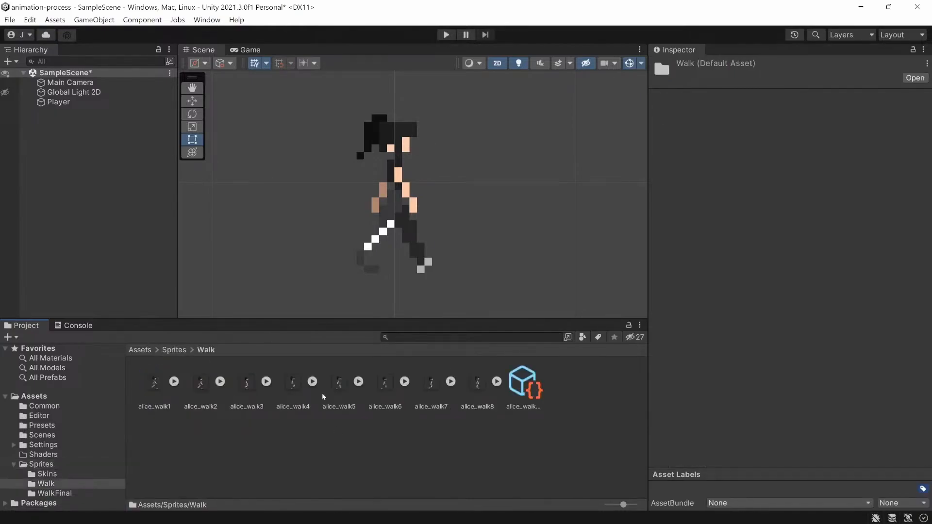
click(338, 381)
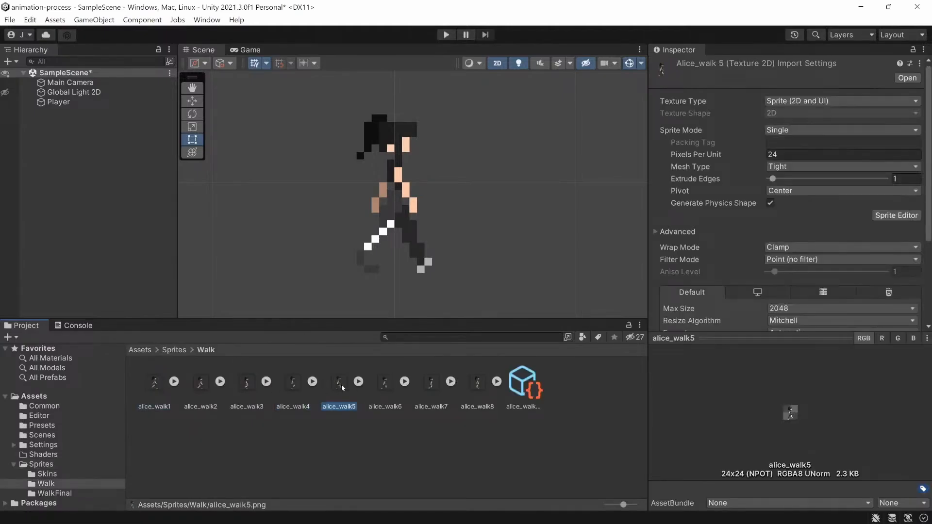
click(478, 383)
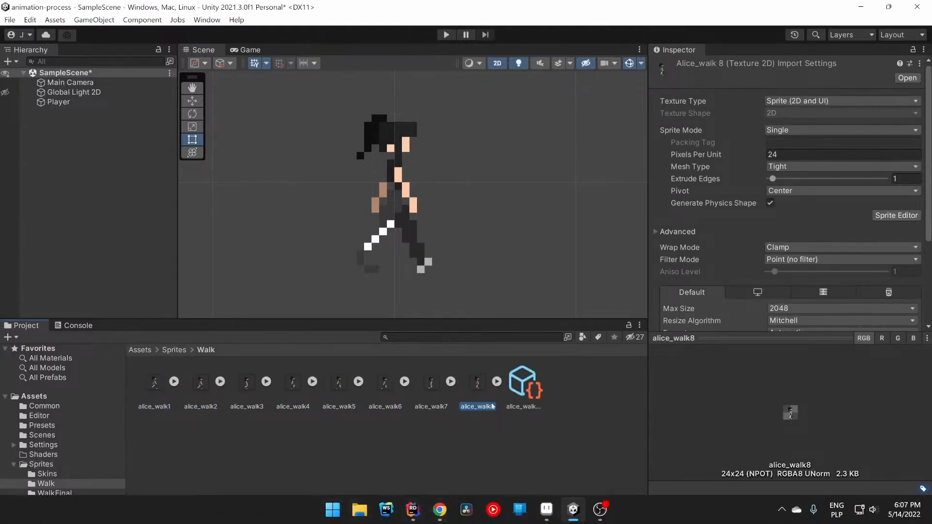
mouse_move(466, 509)
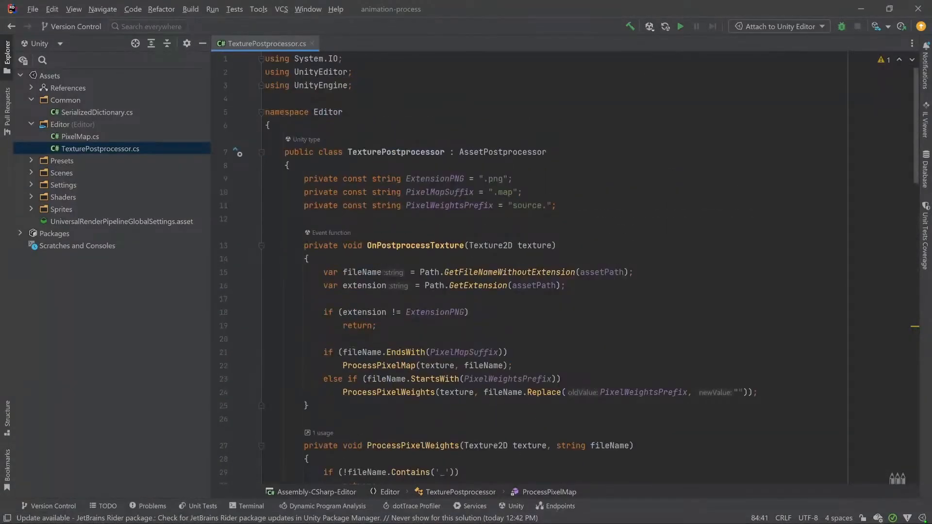
double_click(527, 205)
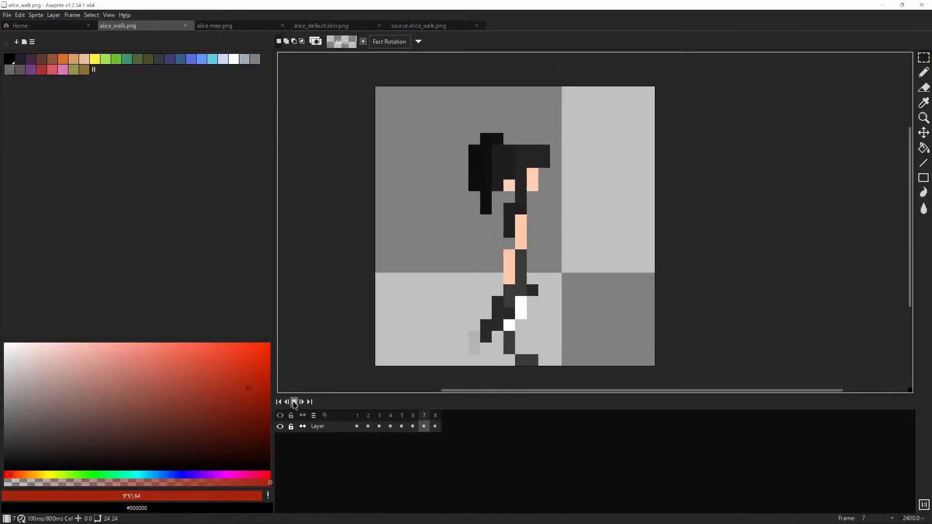
Stop playback and save the walk animation as source.alice_walk.png in the Walk folder
click(293, 402)
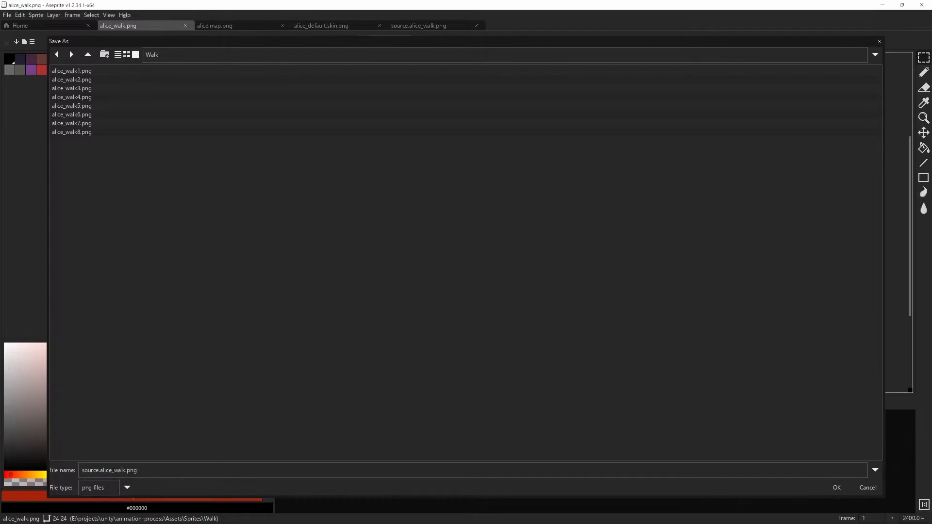
click(837, 488)
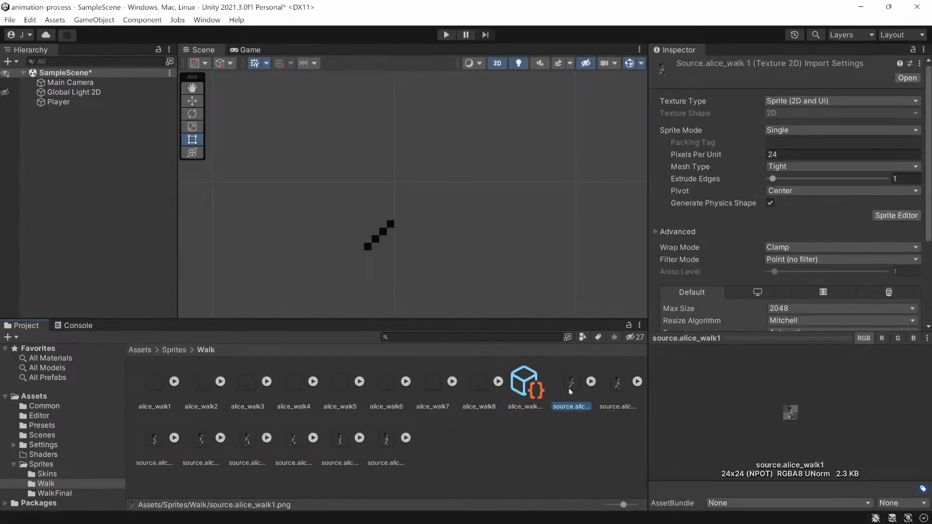
Inspect the Player's sprite, the walk animation's frame list, source.alice_walk1 and alice_walk7, then switch to Aseprite
click(58, 102)
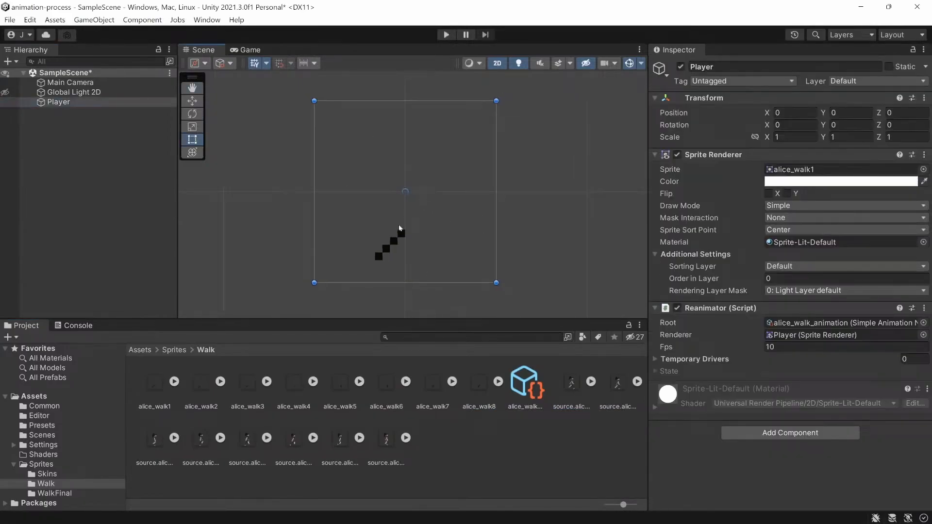
click(524, 381)
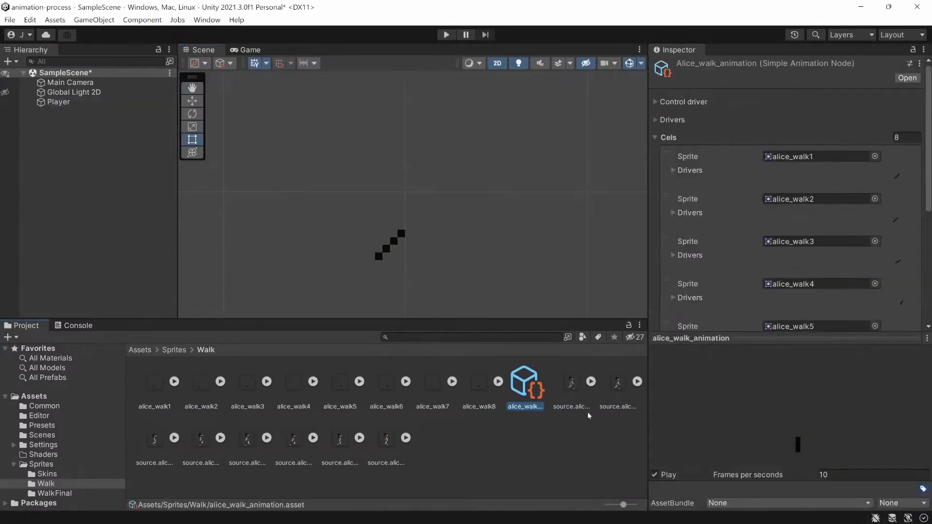
click(571, 383)
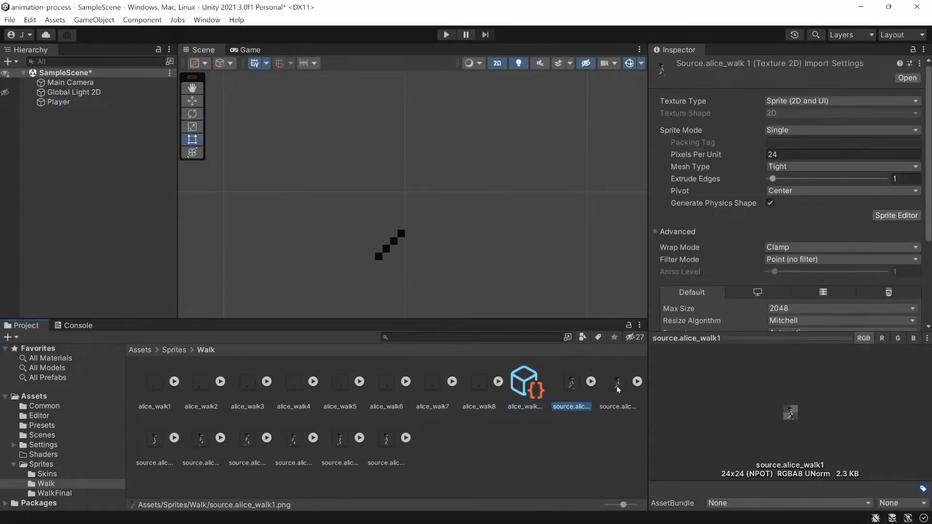
click(433, 382)
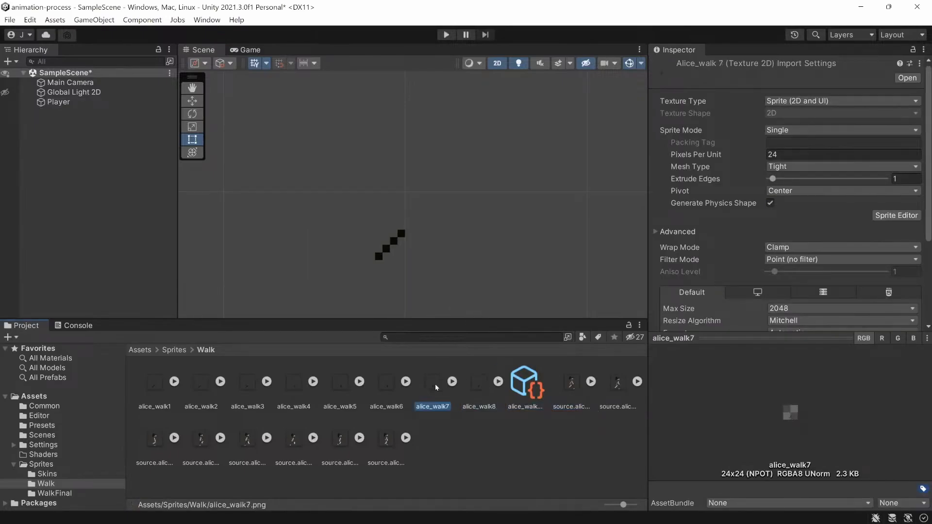
click(570, 382)
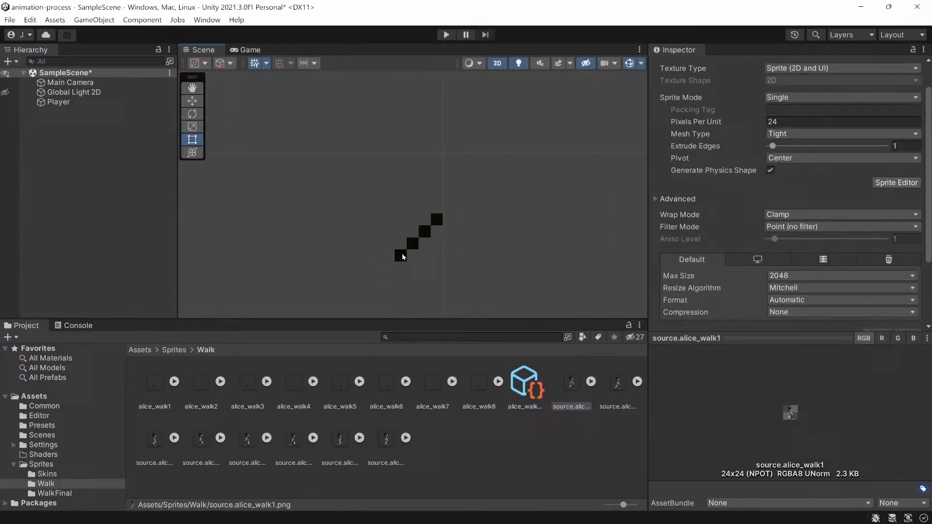
key(alt+tab)
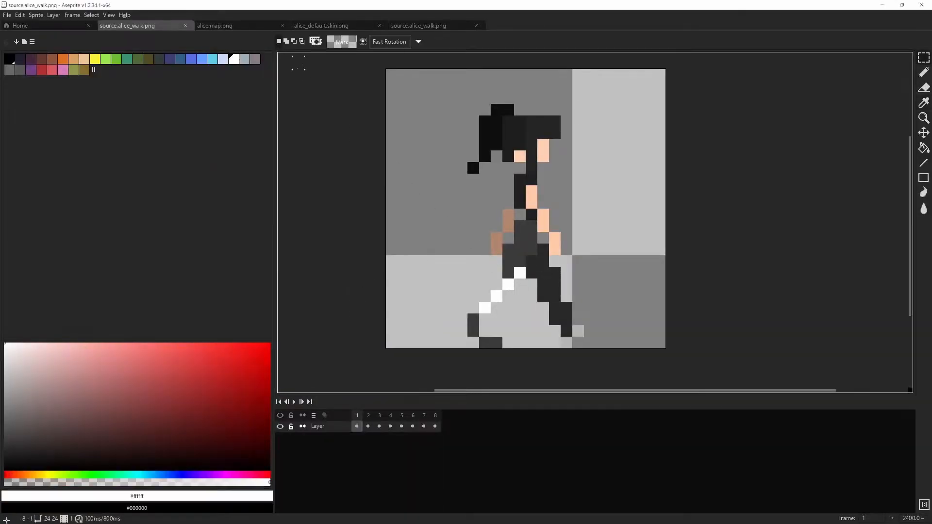
Switch to the alice.map.png image and select all of it for copying beside the walk sprite
click(216, 25)
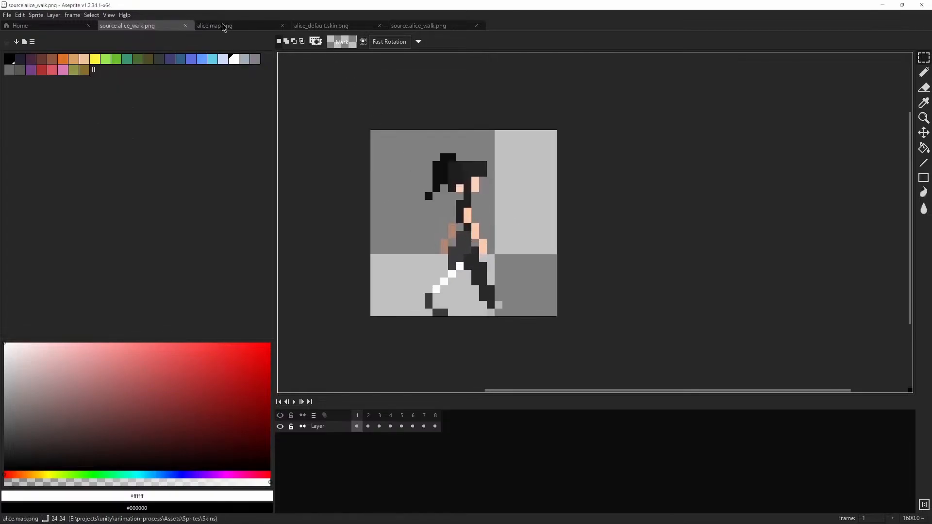
click(215, 25)
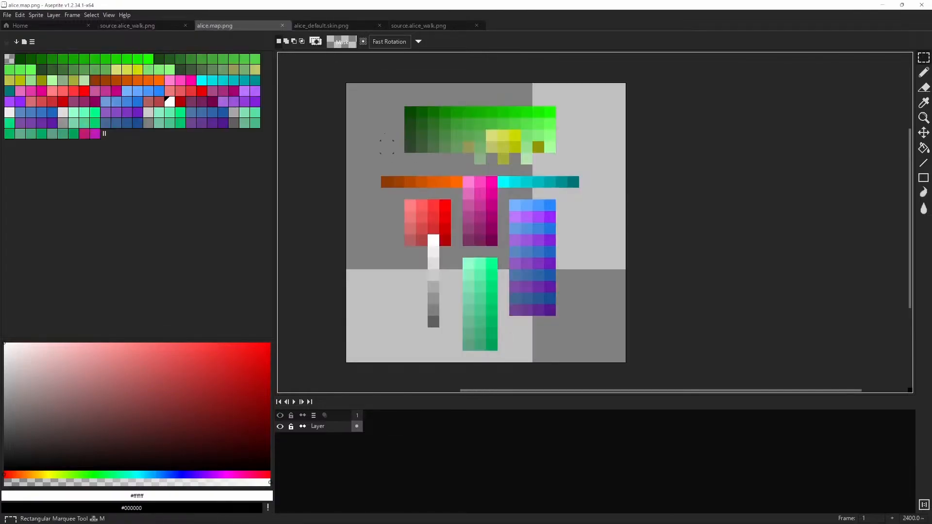
key(ctrl+a)
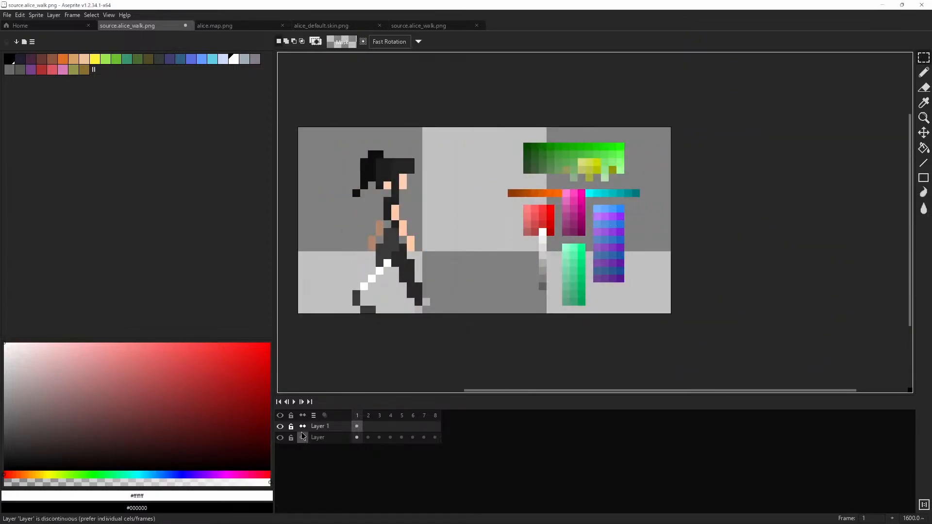
Select the colour map layer and its cels across all frames to make it a reference layer
click(358, 426)
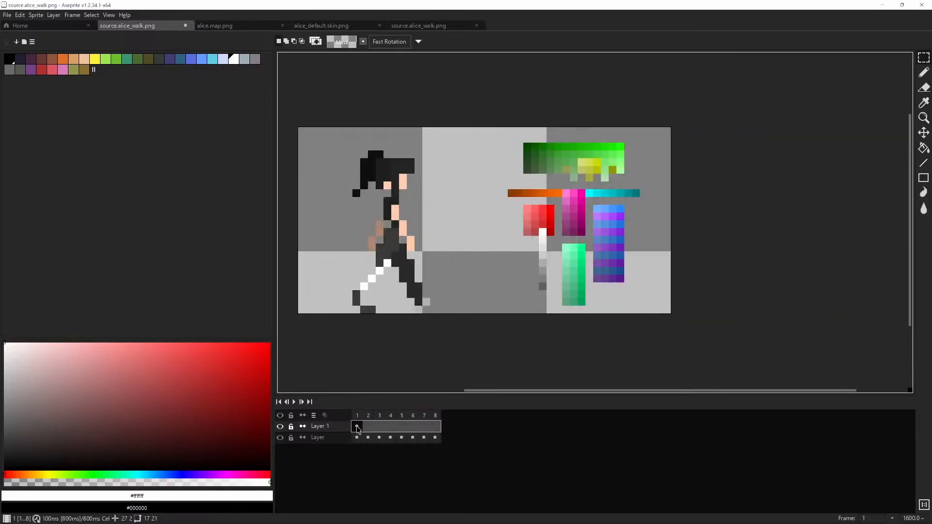
click(357, 436)
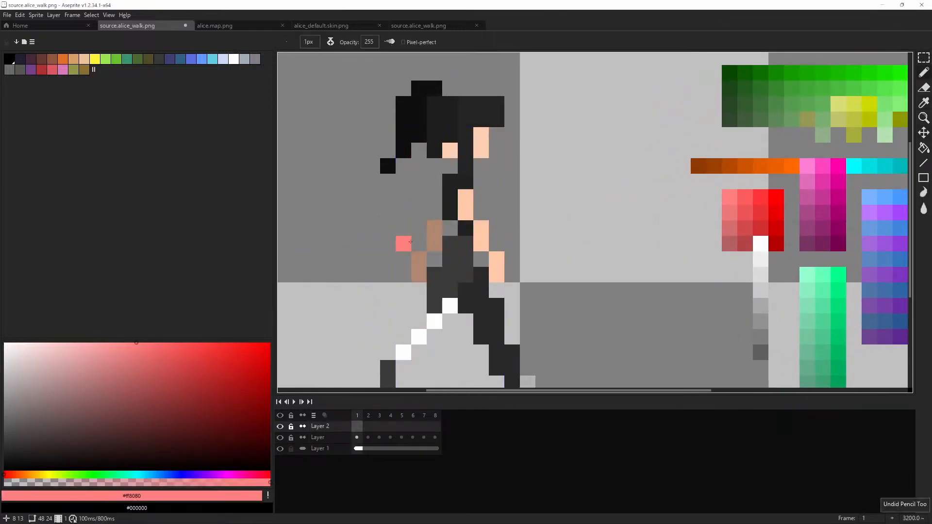
scroll(down, 3)
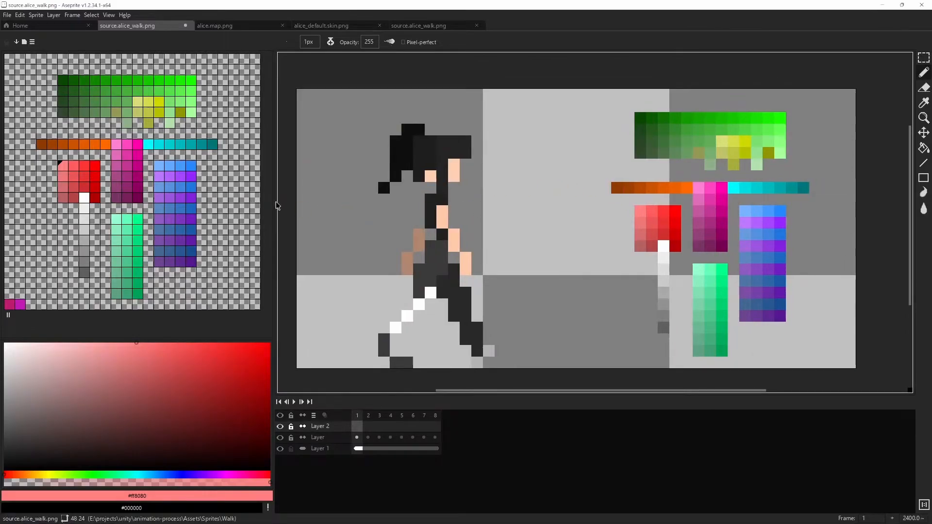
Adjust the palette panel width and load the colour map's colours as the palette
drag(275, 196, 303, 196)
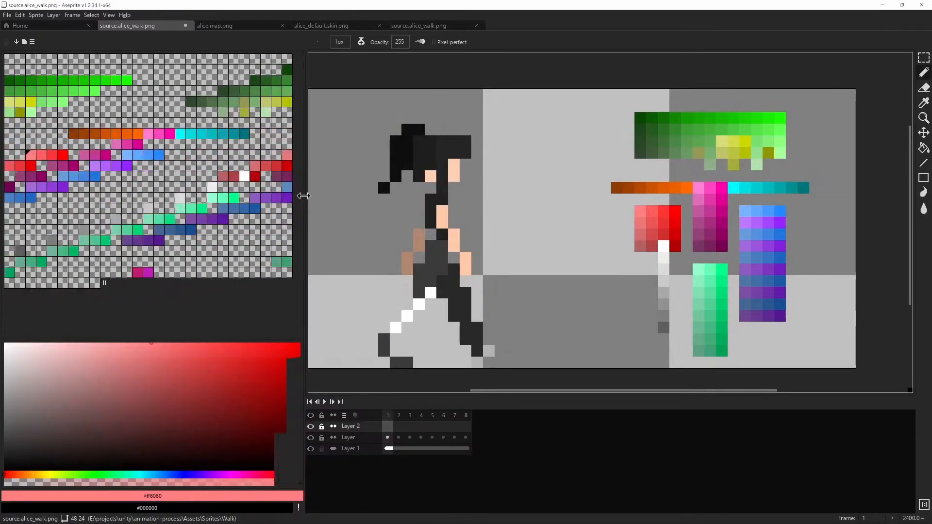
drag(303, 196, 268, 198)
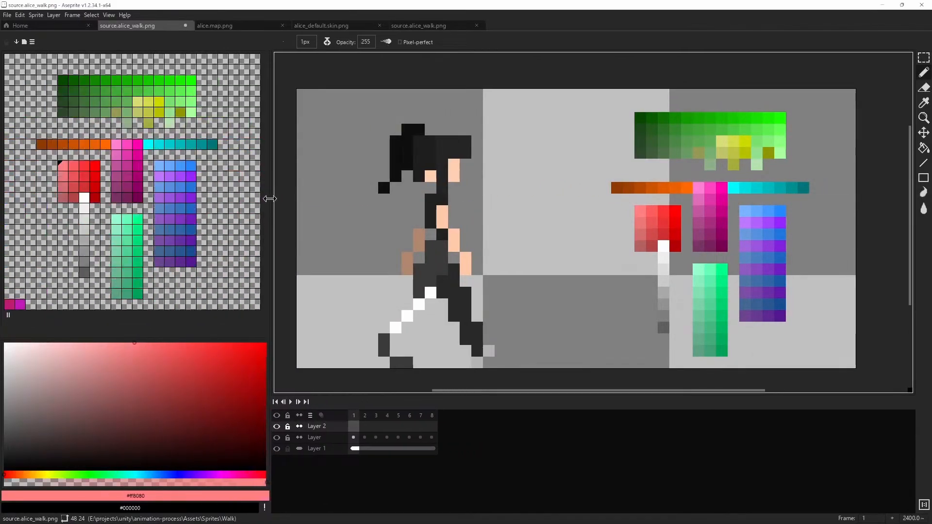
click(106, 92)
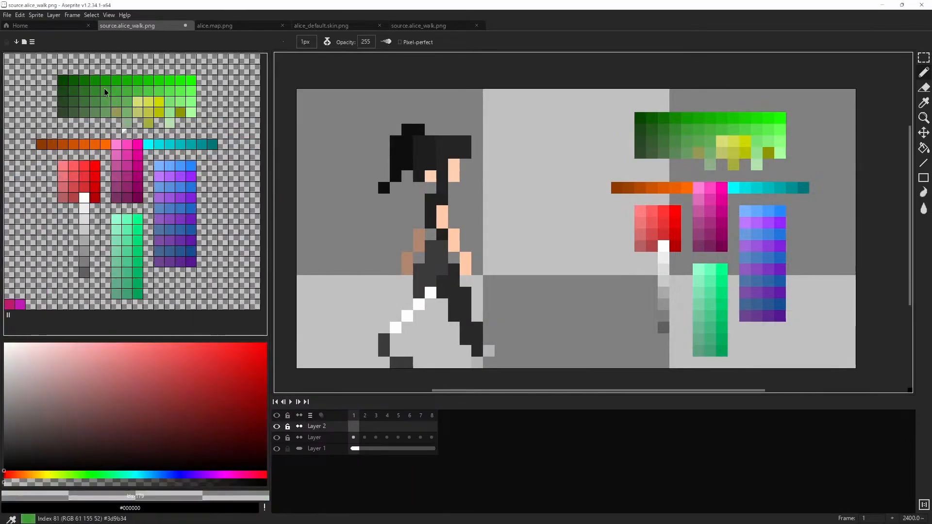
Zoom in on the sprite and draw a pink test pixel beside the colour map
click(43, 145)
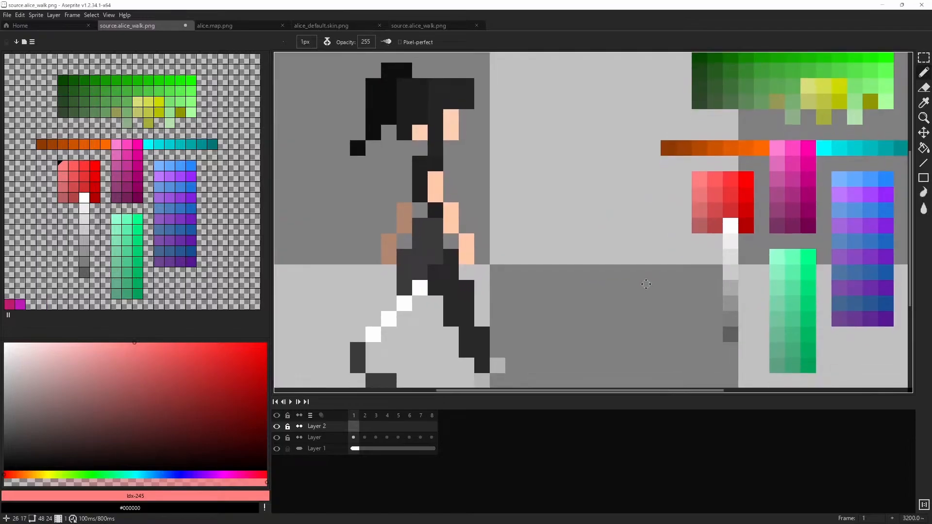
click(376, 415)
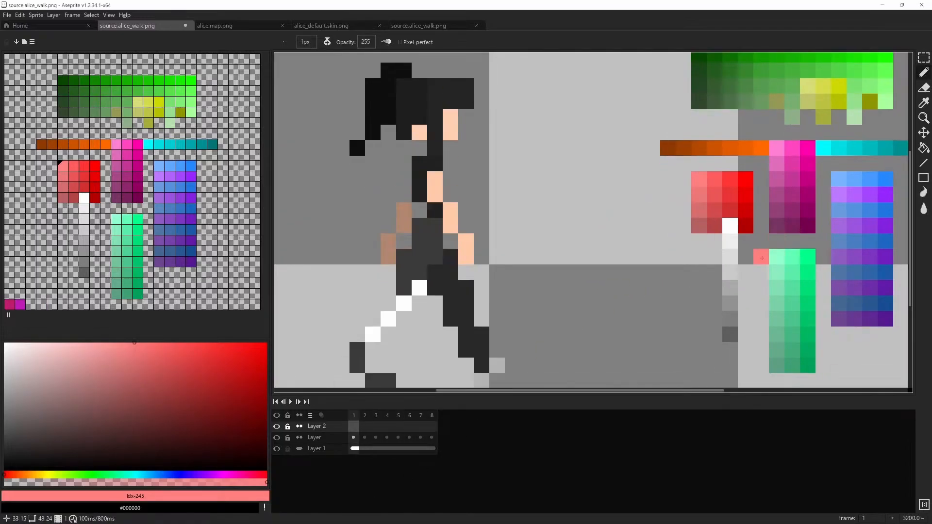
click(854, 193)
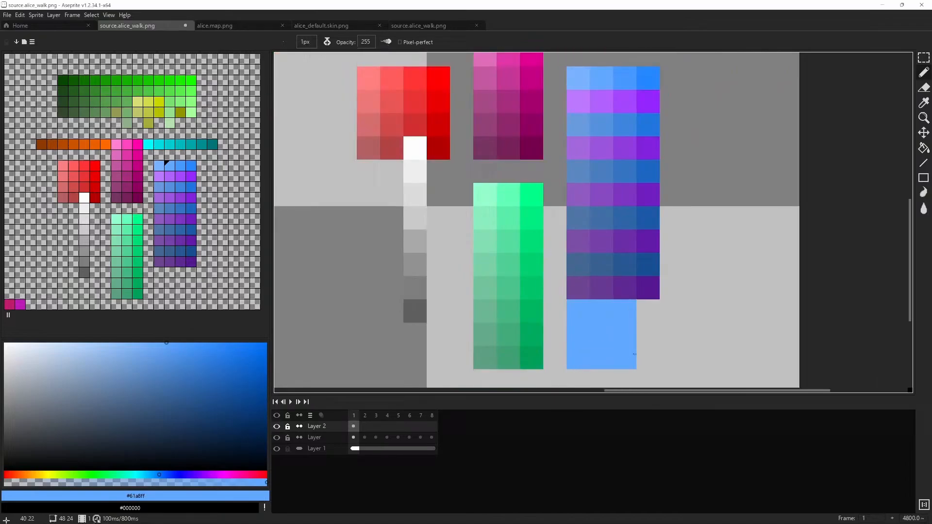
scroll(down, 3)
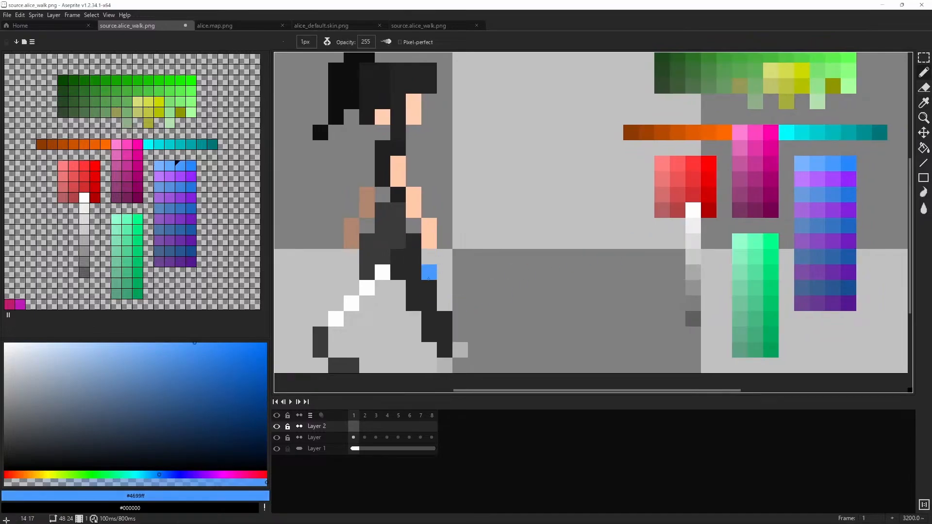
Pick blue and purple from the map palette and step through the second and third animation frames
click(443, 336)
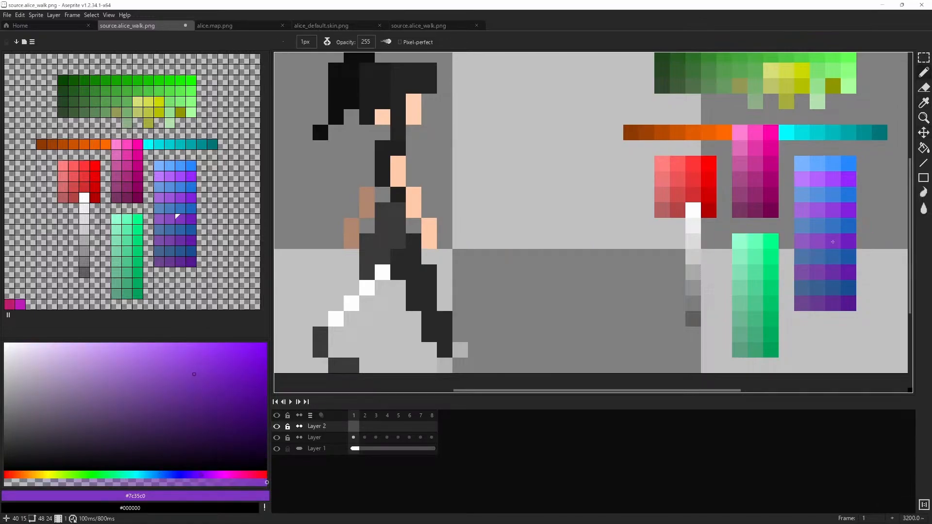
click(428, 274)
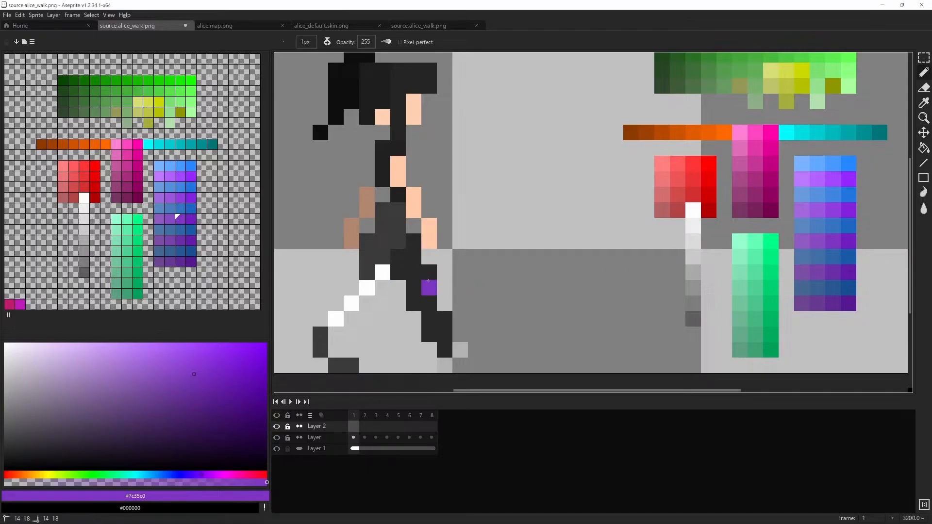
click(365, 416)
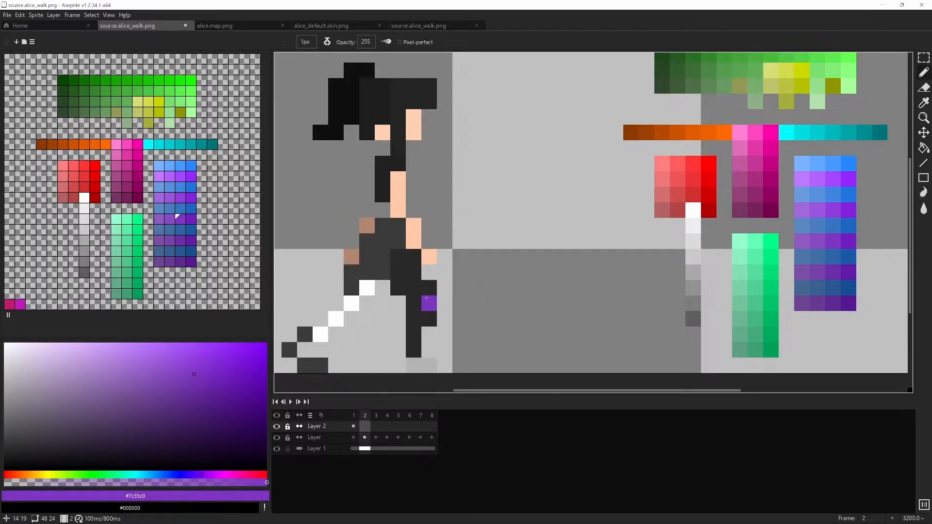
click(376, 416)
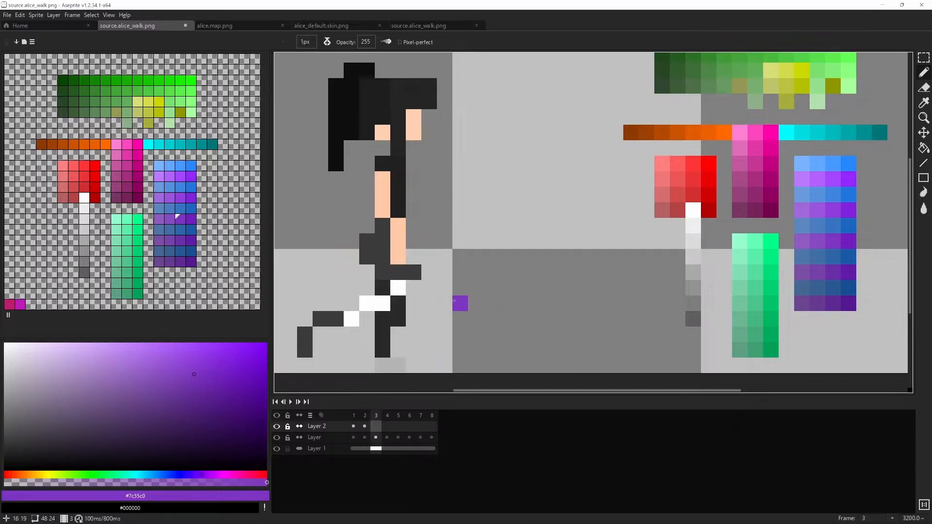
click(386, 416)
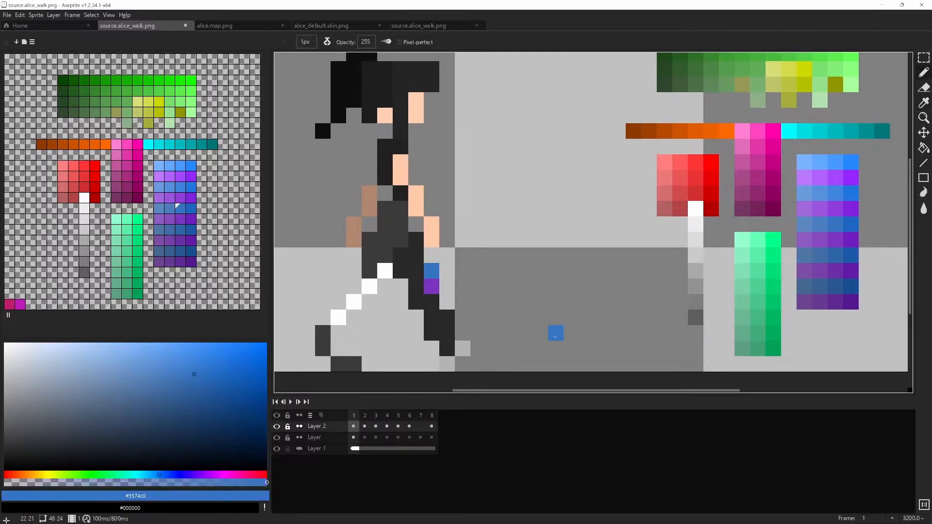
Paste copied map colours onto the character's hair across frames and begin narrowing the canvas
click(387, 415)
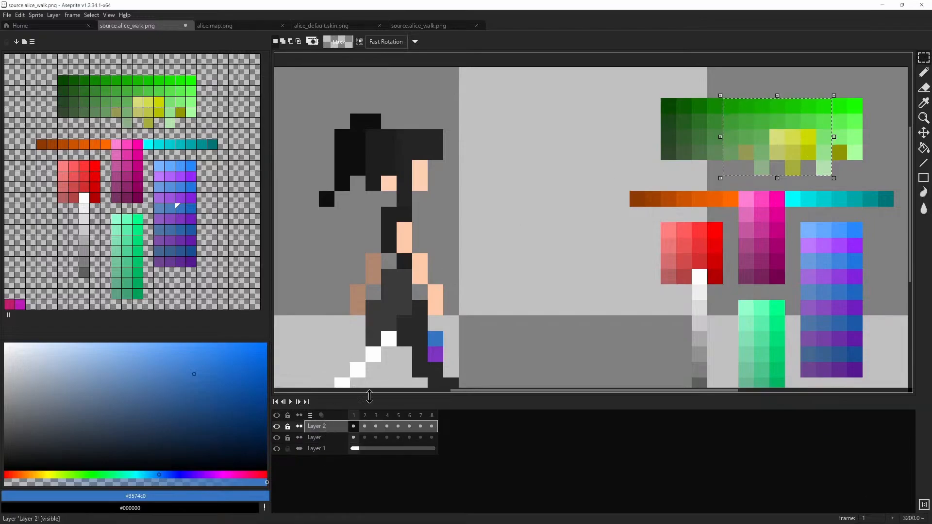
click(315, 449)
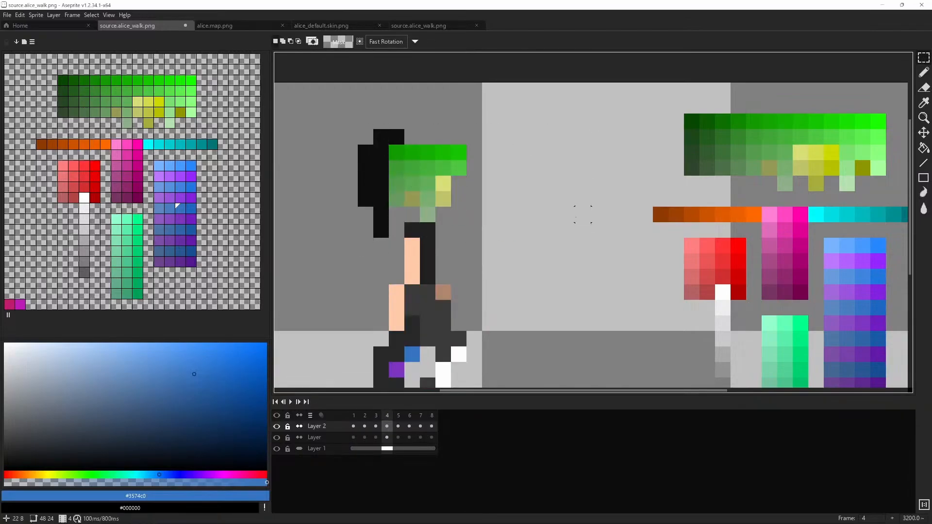
scroll(down, 3)
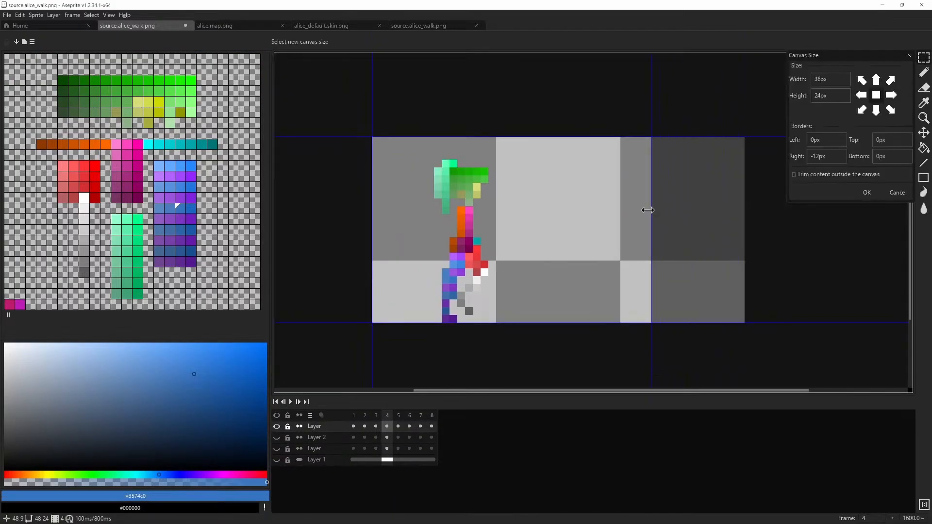
Trim the canvas width down to the character frames before exporting to Unity
drag(647, 210, 562, 216)
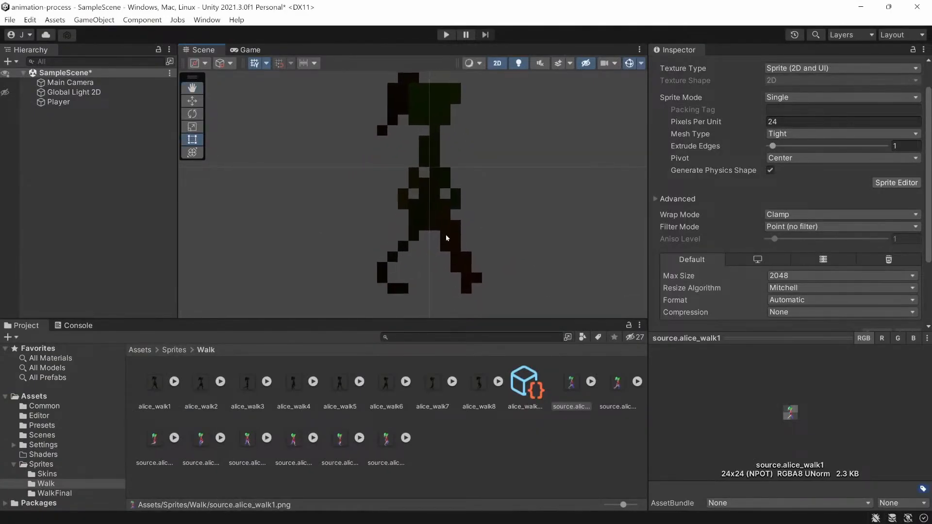
Confirm source.alice_walk3 imported at 24x24, then browse into the Shaders folder
click(153, 437)
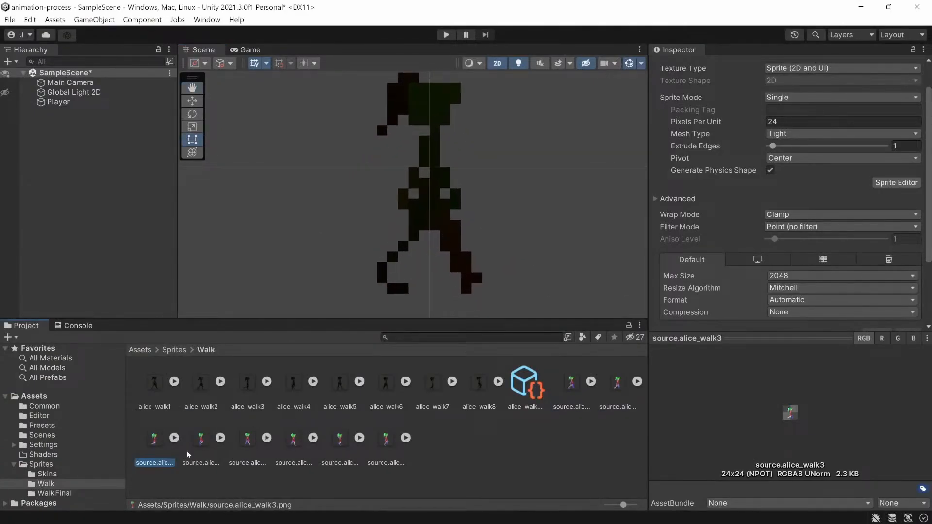
click(154, 381)
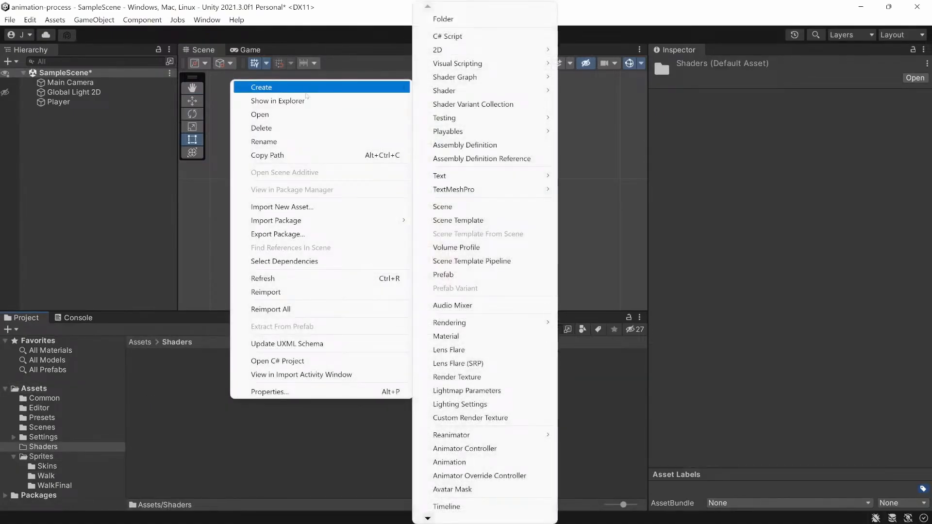
mouse_move(584, 77)
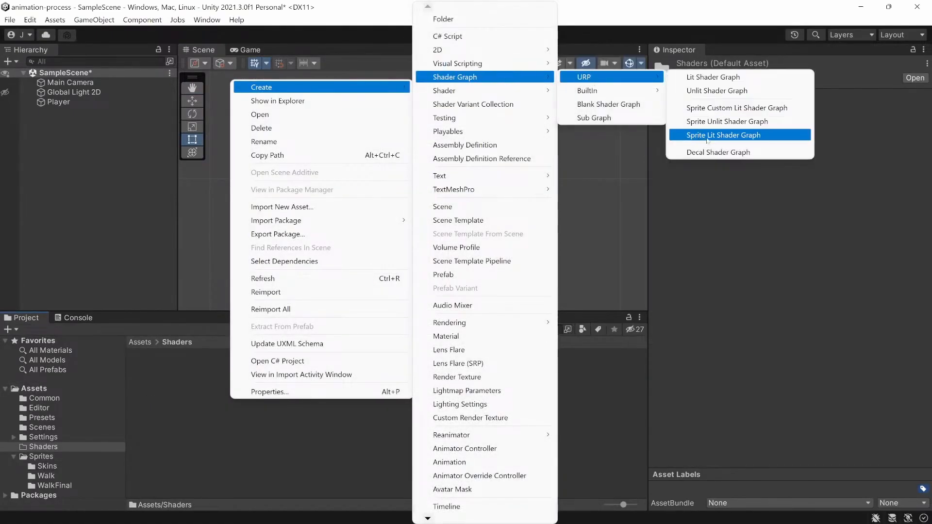
Create a Sprite Lit skin_shader graph and a skin_material from it, then enter the graph editor
click(724, 135)
text(skin_shader)
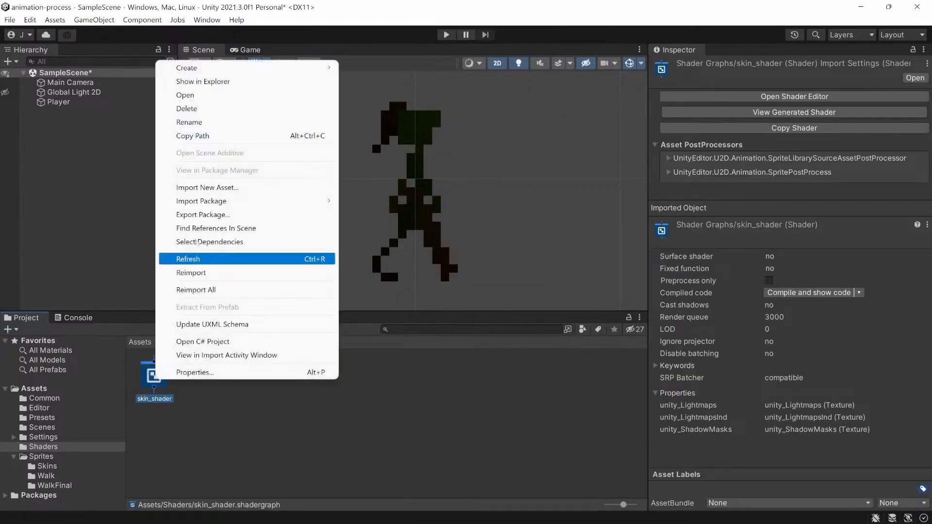
mouse_move(214, 112)
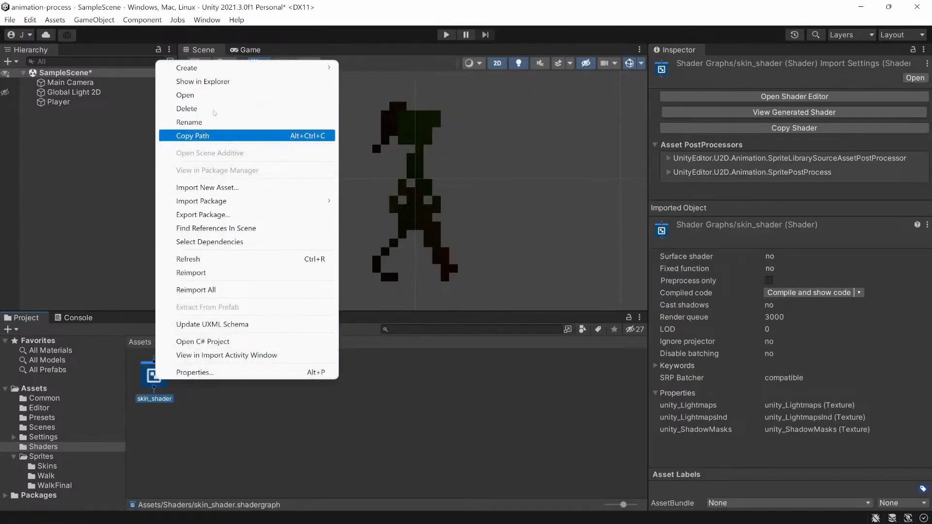
click(186, 68)
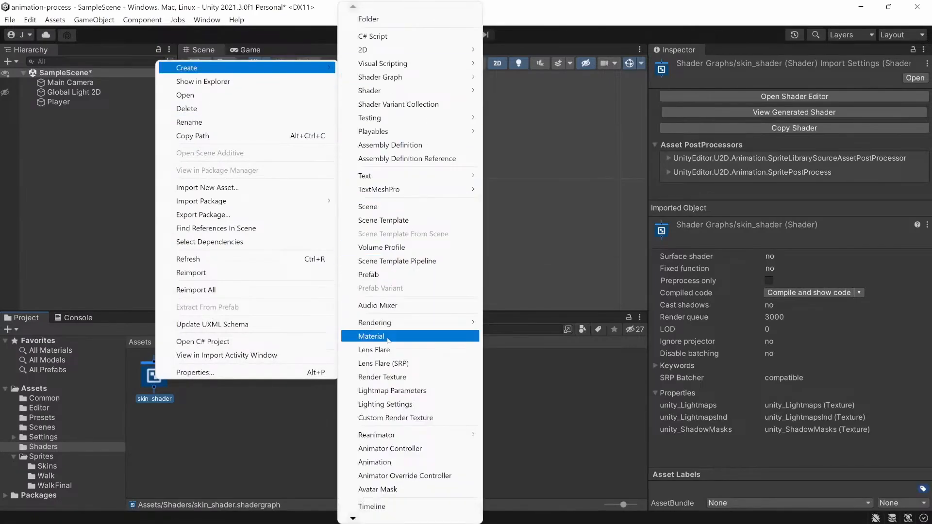
click(371, 336)
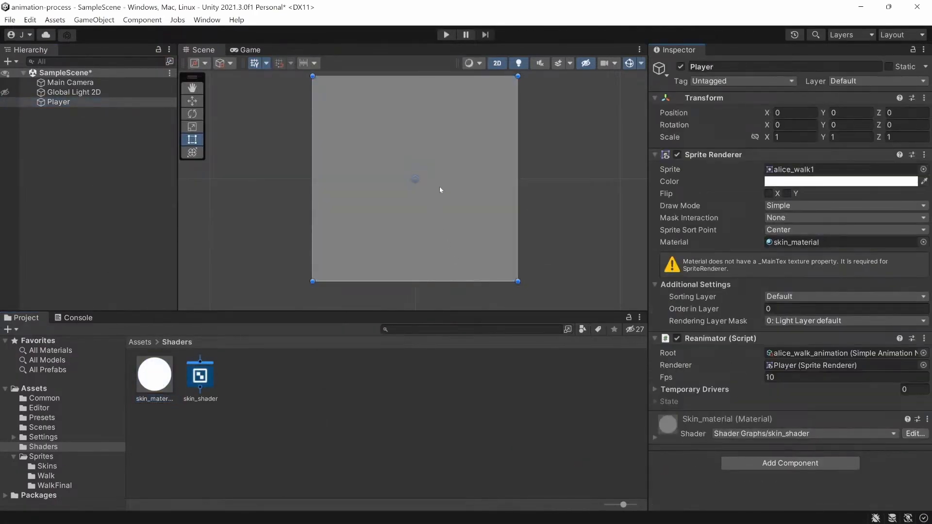
click(200, 374)
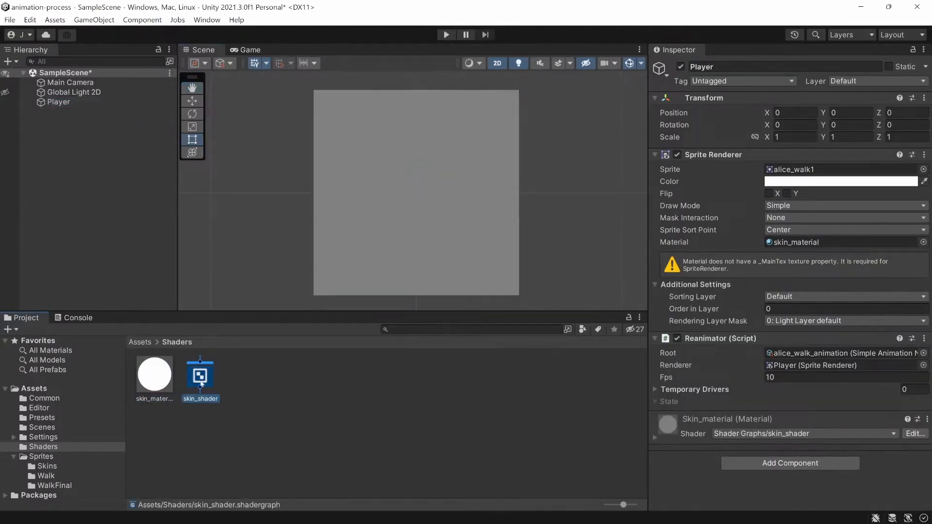
double_click(200, 375)
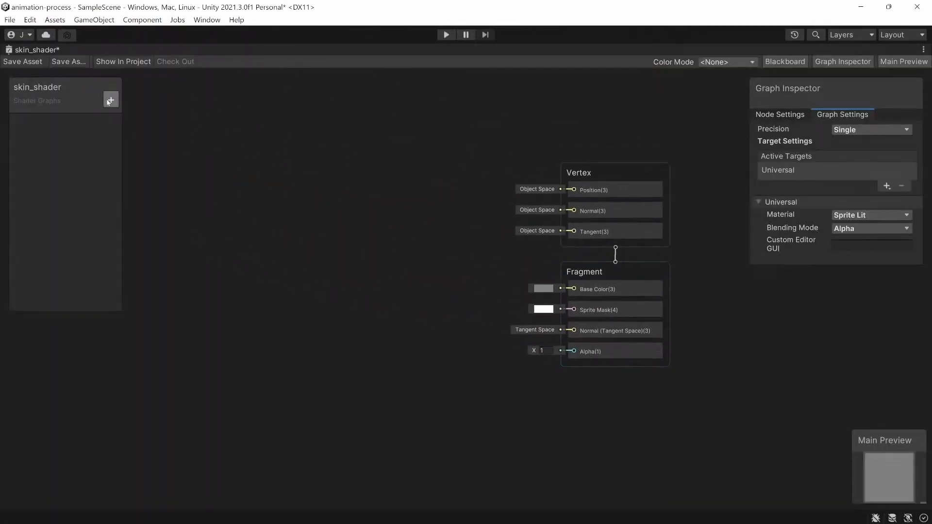
Add a Texture2D property named MainTex and place its node on the left of the graph
click(111, 99)
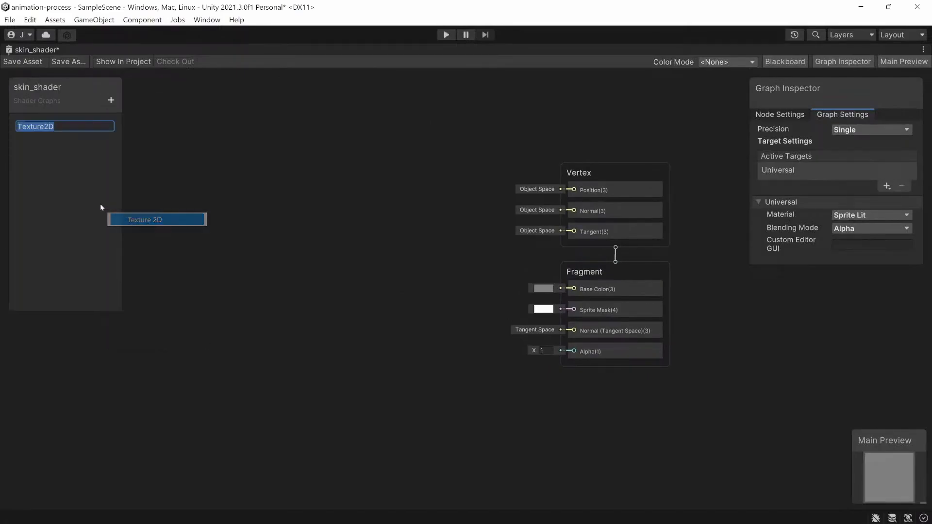
text(MainTex)
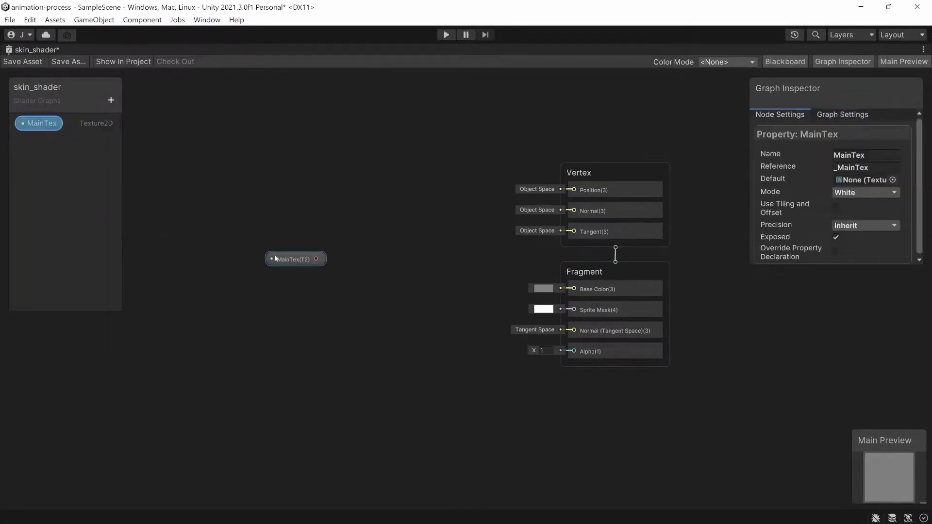
drag(295, 258, 186, 293)
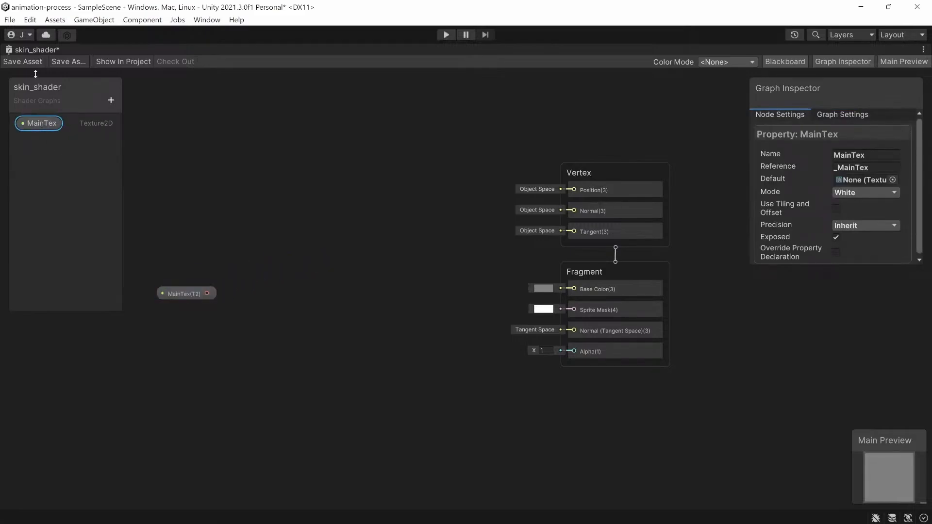
click(866, 167)
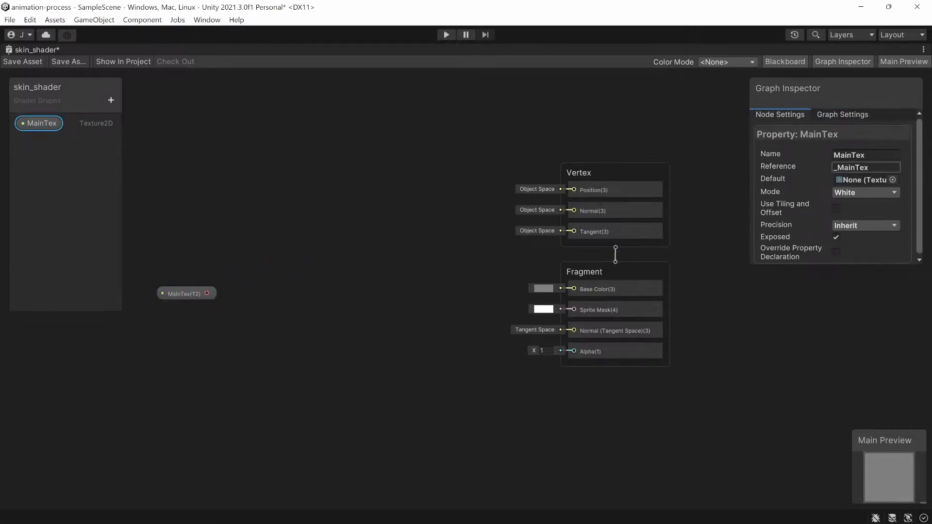
double_click(865, 167)
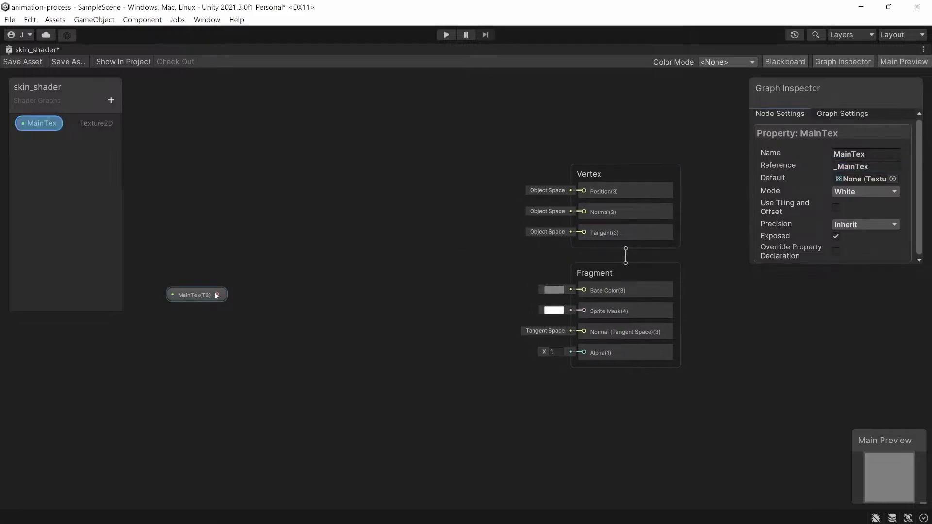
Add a Sample Texture 2D node from Input > Texture to sample MainTex into Base Color
click(326, 318)
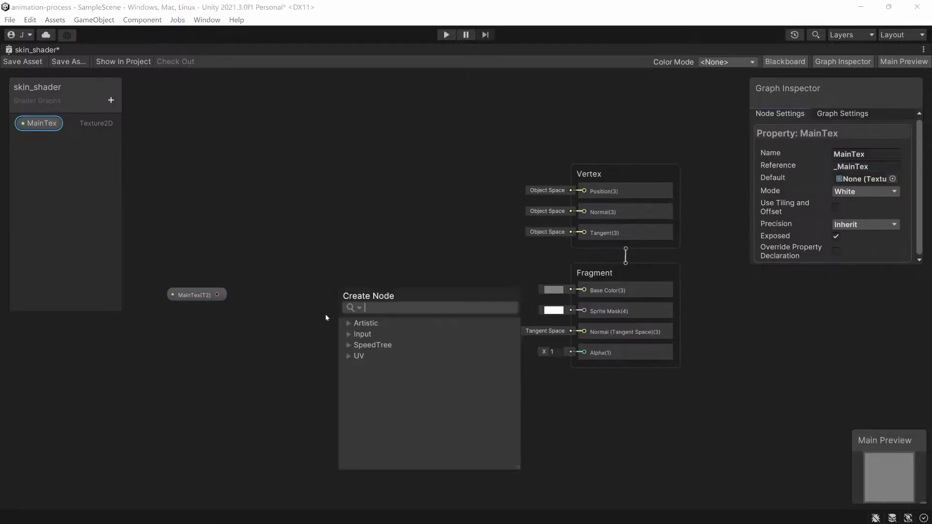
click(362, 334)
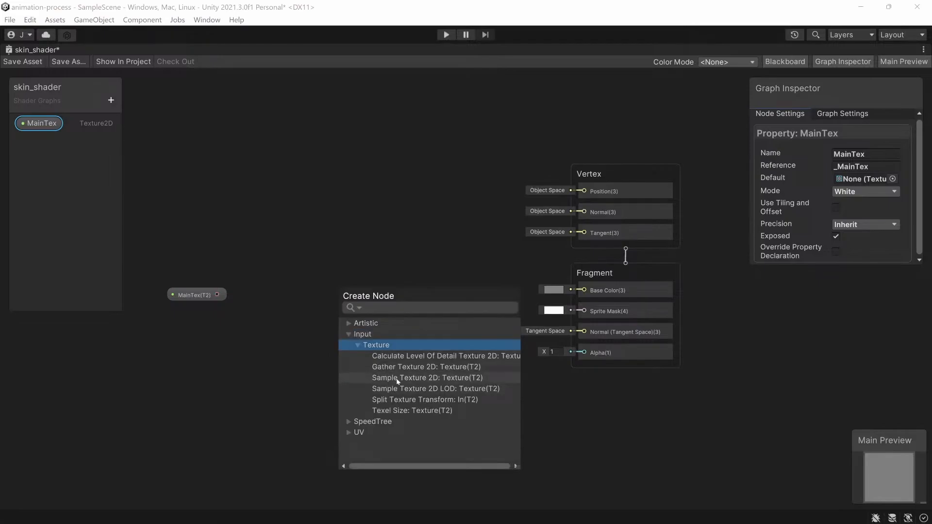
click(412, 378)
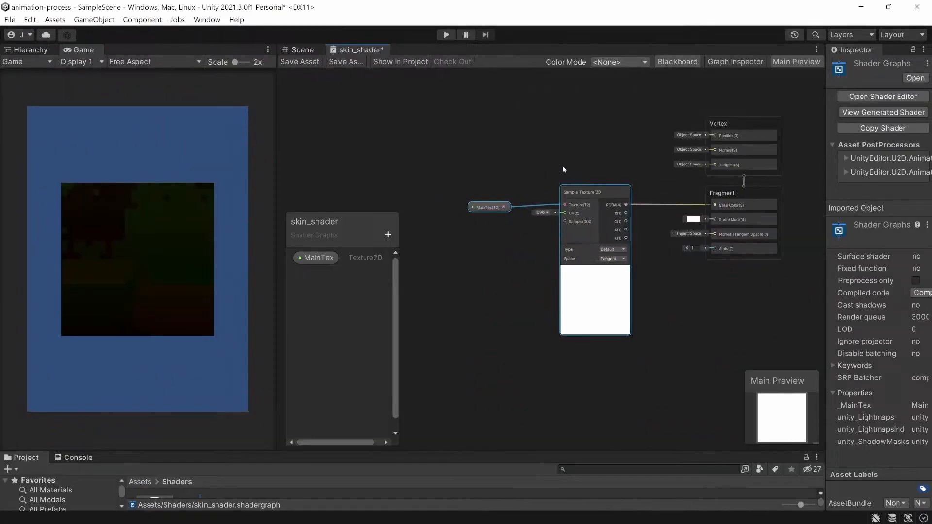
Wire the sampled A channel into Fragment Alpha so the Player renders as a cut-out silhouette
drag(489, 207, 504, 197)
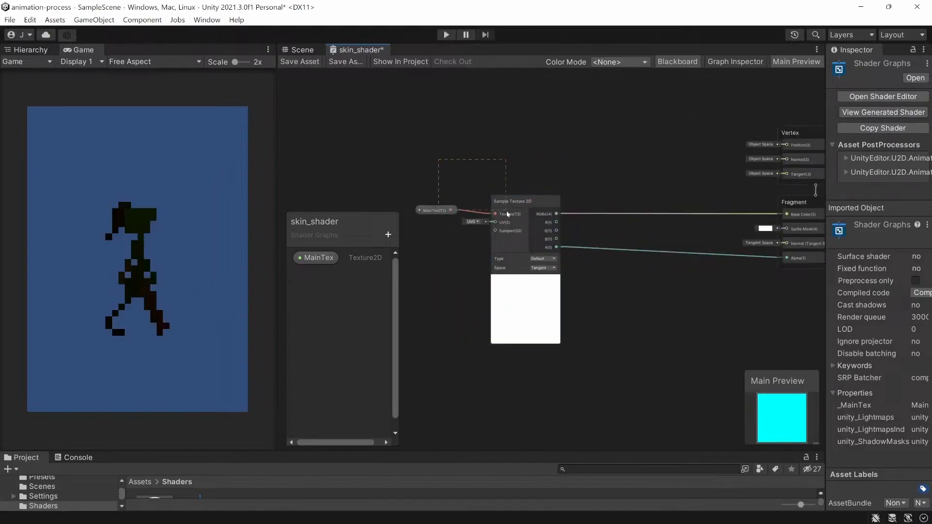
drag(525, 201, 458, 192)
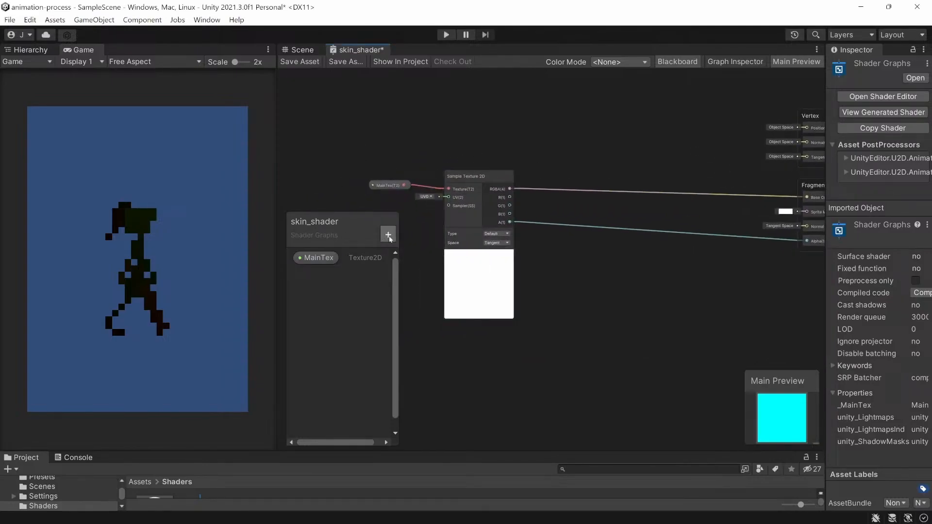
Add a SkinTex Texture2D property and assign a texture from Sprites/Skins to skin_material's SkinTex slot
click(388, 234)
text(SkinTex)
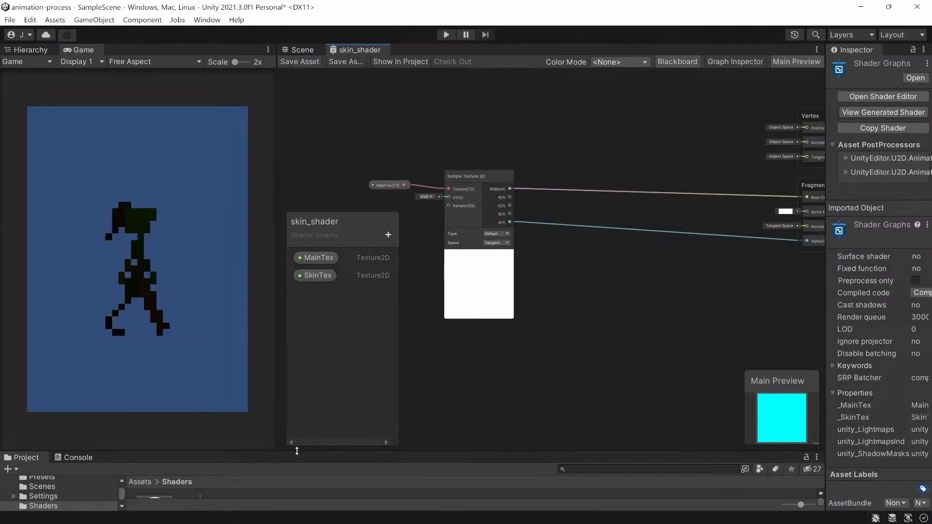
click(58, 102)
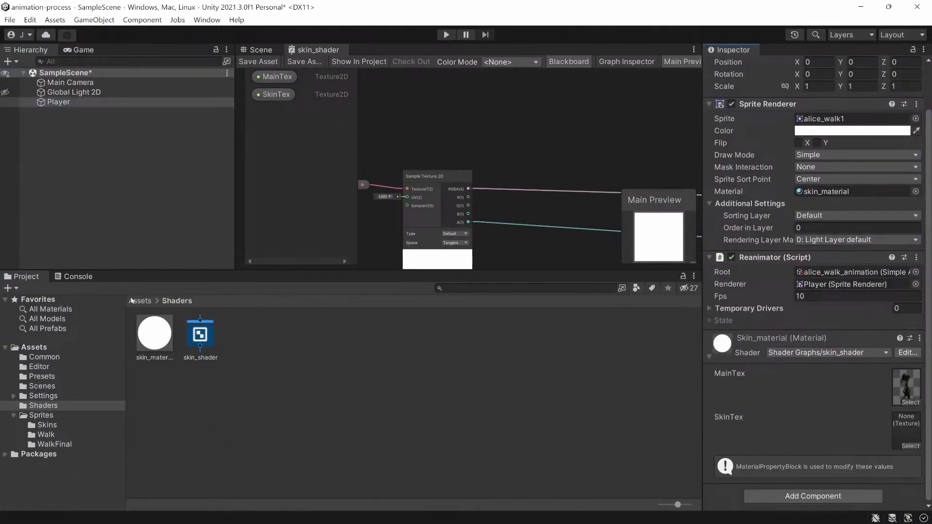
click(41, 416)
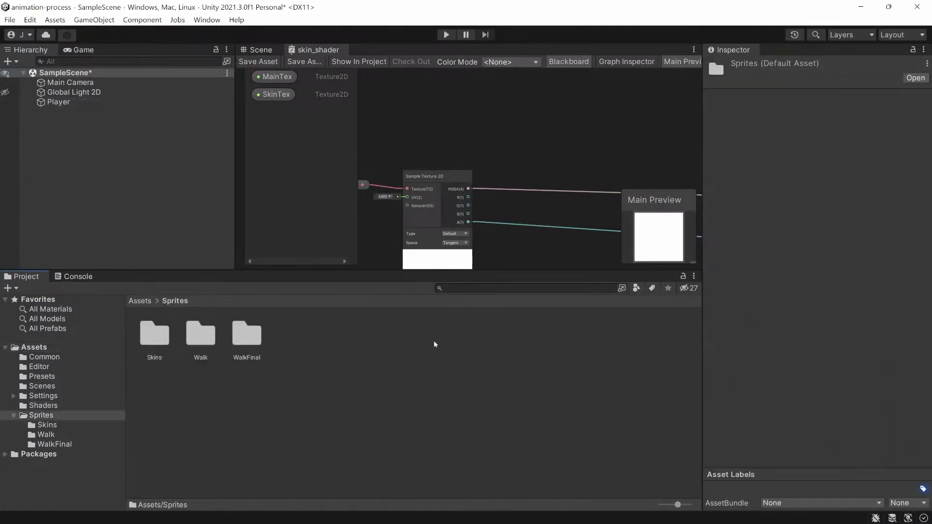
double_click(153, 334)
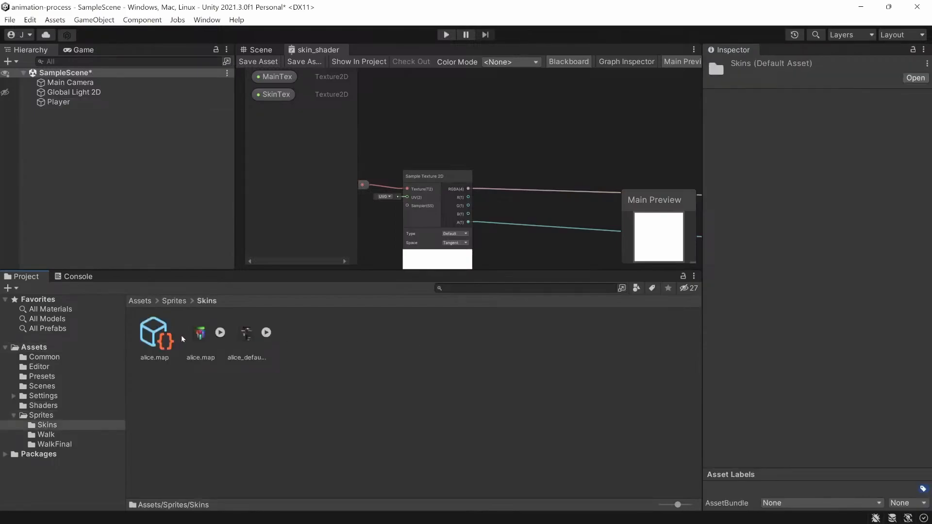
click(58, 102)
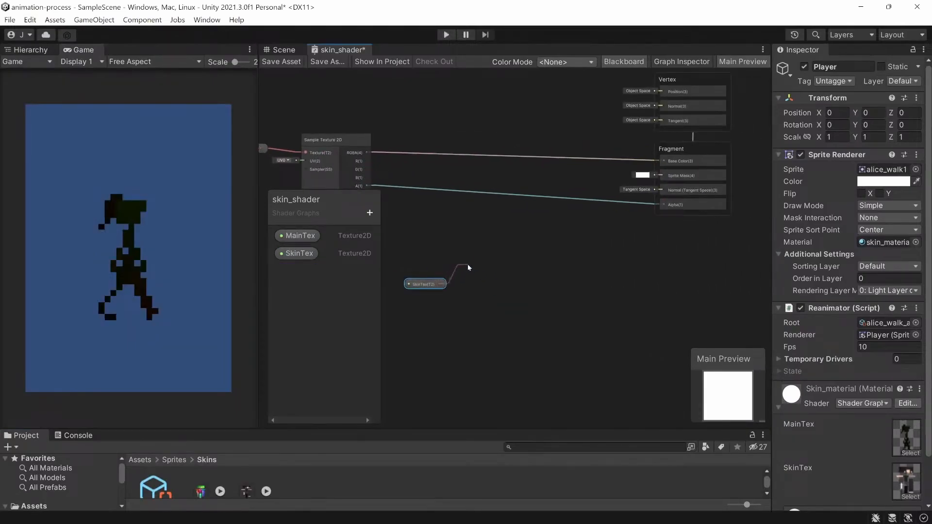
Sample SkinTex through a second Sample Texture 2D node whose RGBA feeds Base Color
click(467, 268)
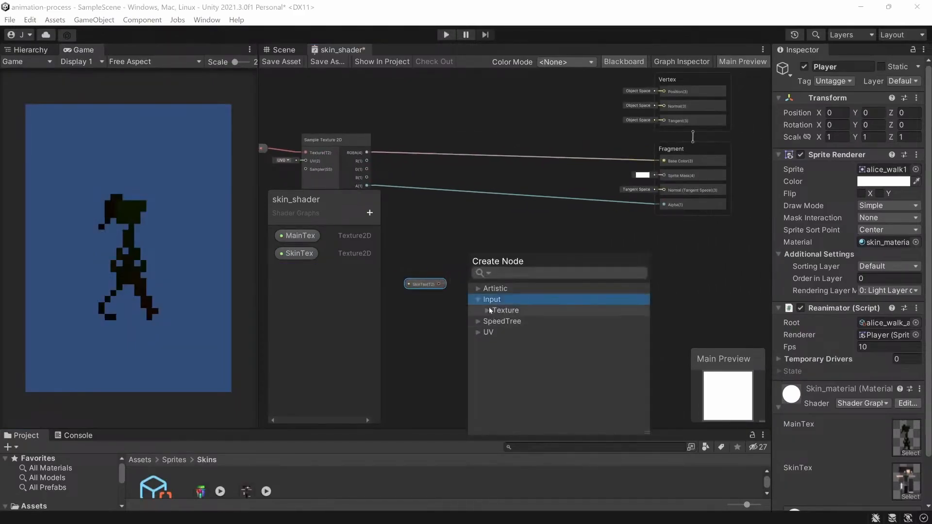
click(504, 311)
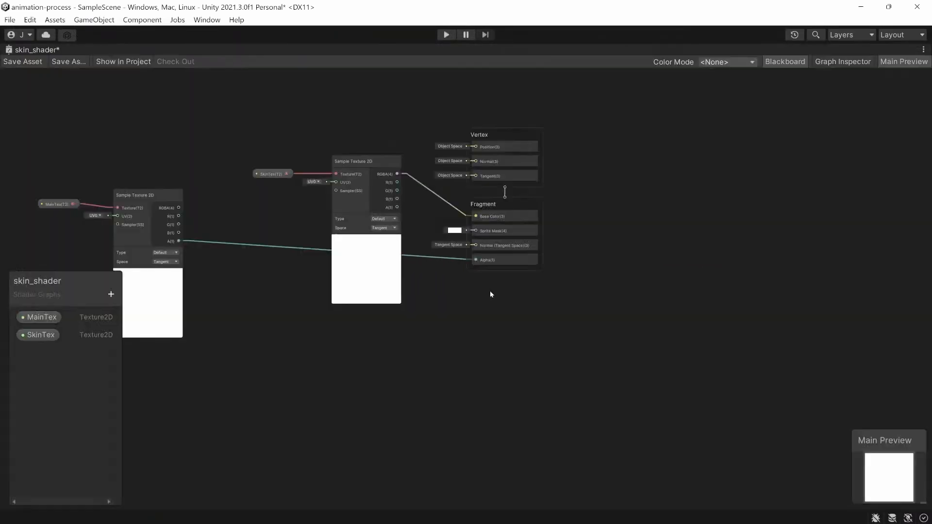
drag(490, 295, 512, 213)
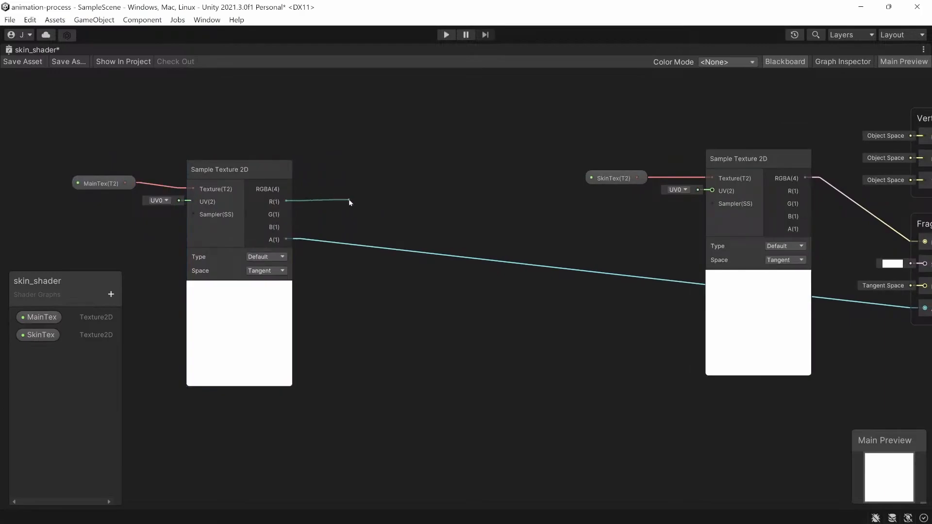
Combine MainTex's R and G channels into a vector and scale it with a Multiply node
text(combin)
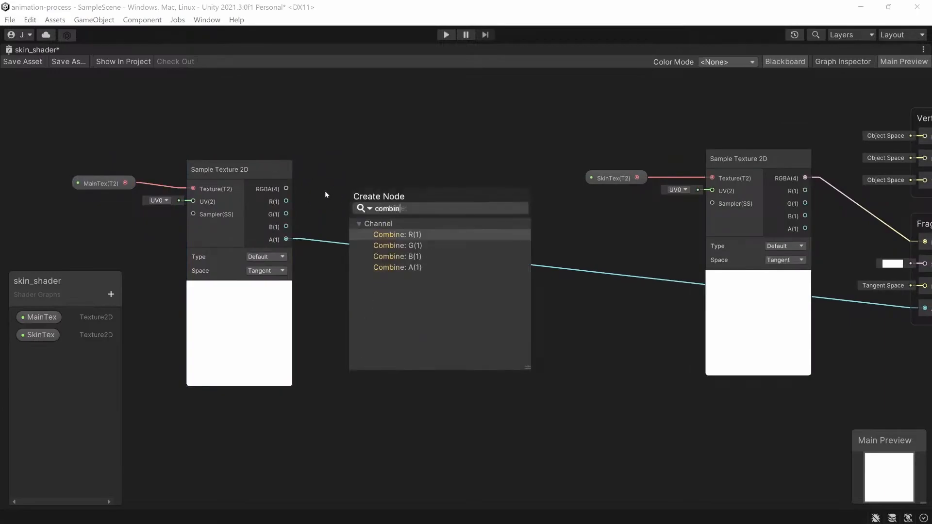
click(397, 234)
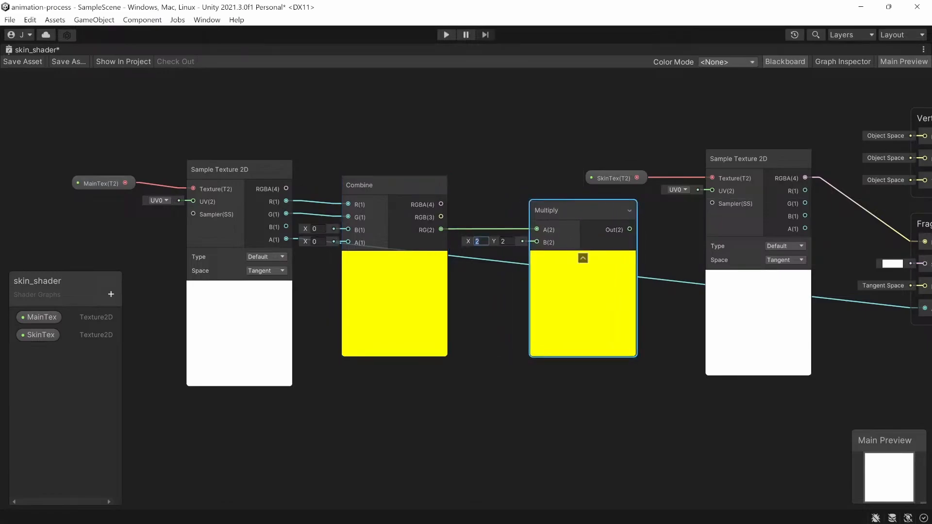
text(24)
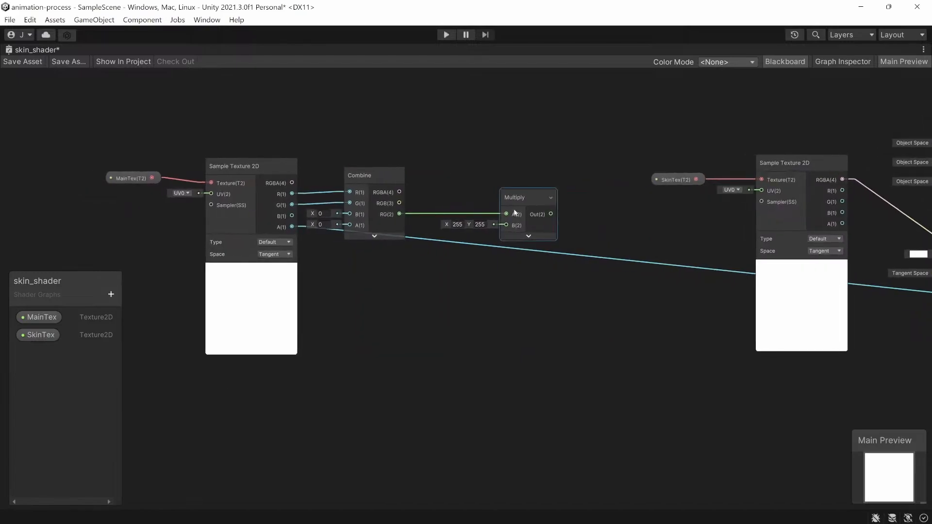
mouse_move(496, 263)
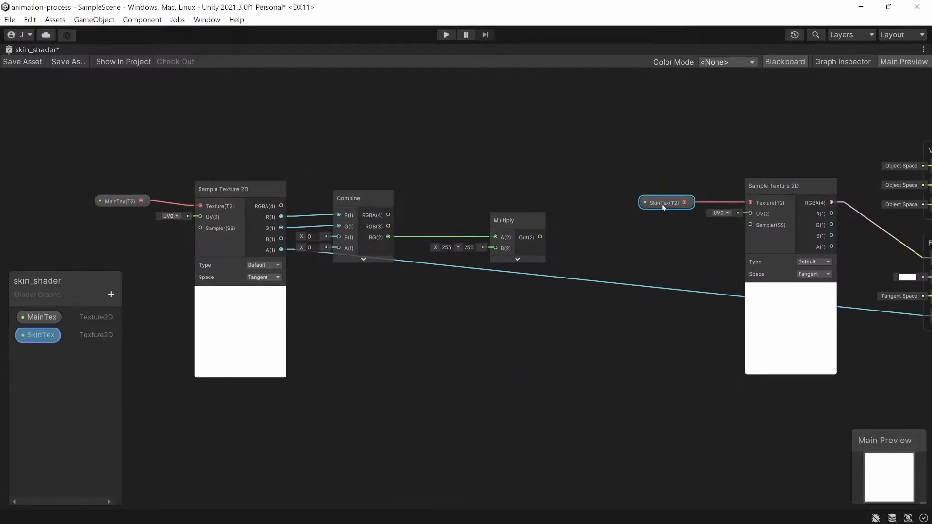
Feed SkinTex into a Texel Size node and combine its Width and Height into a vector
click(38, 316)
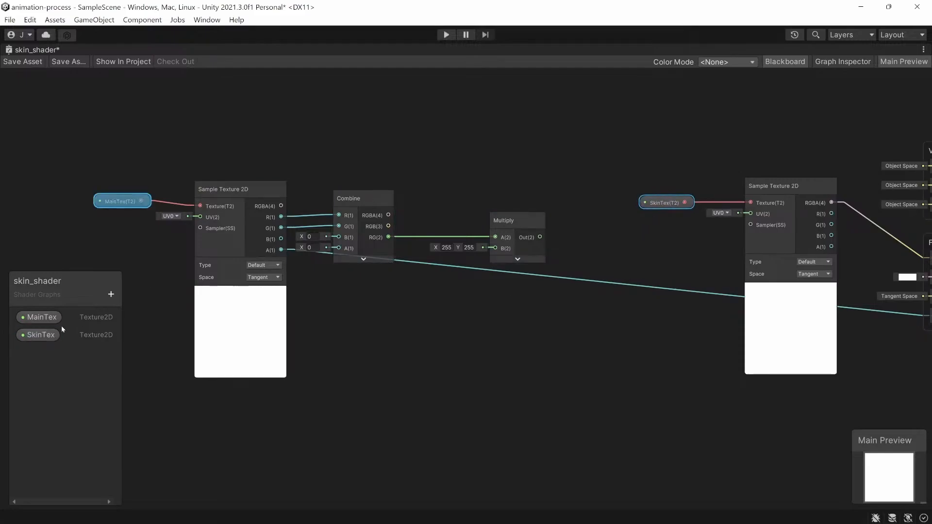
drag(38, 335, 361, 362)
text(tex)
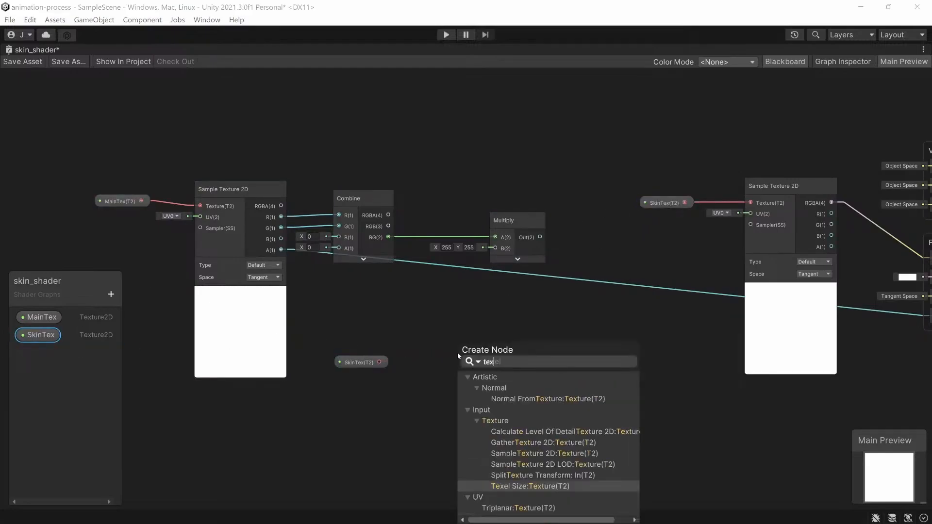
click(519, 486)
text(comb)
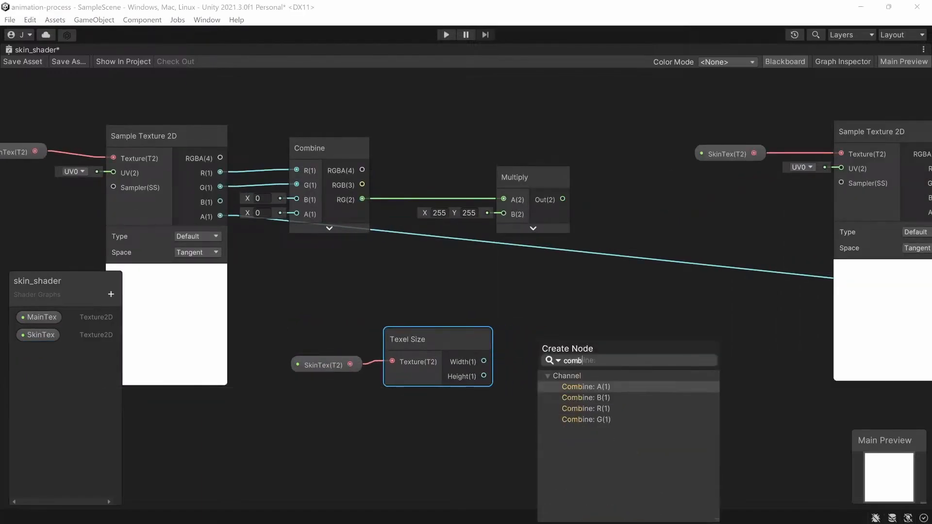
click(586, 387)
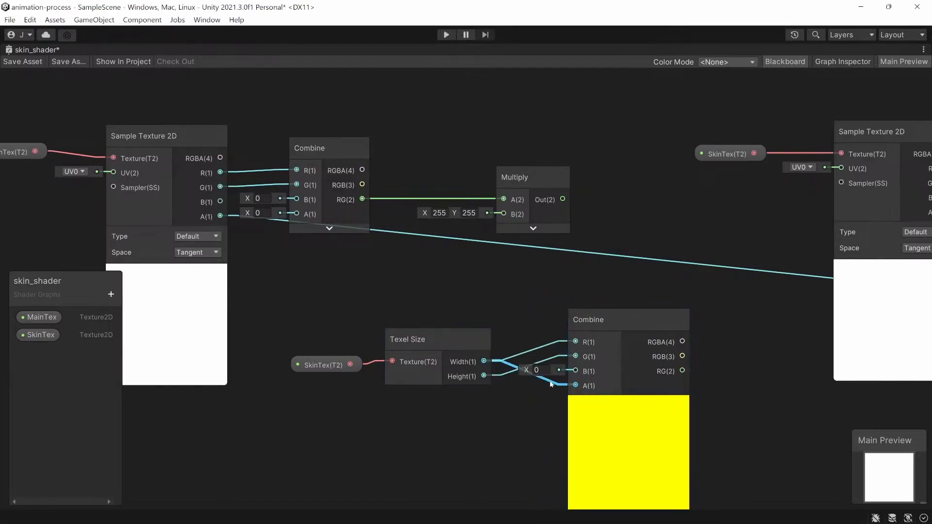
click(608, 319)
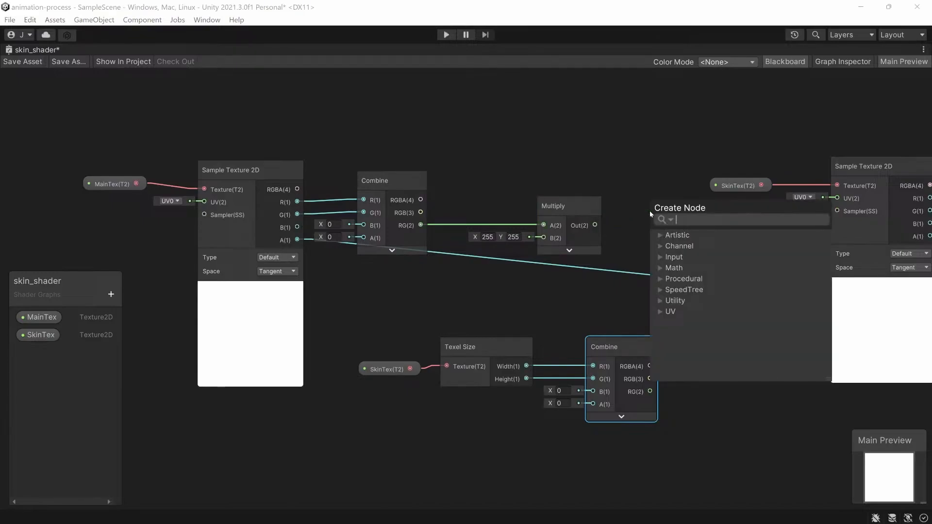
mouse_move(631, 194)
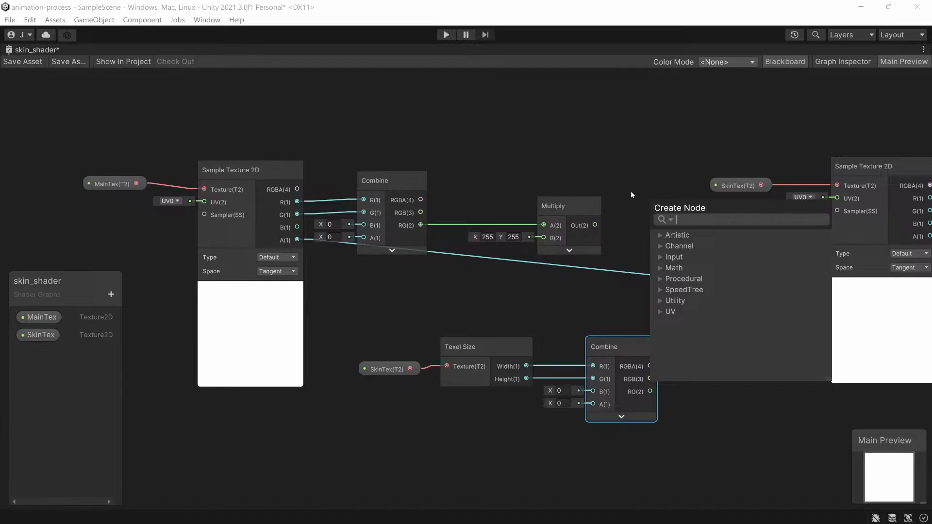
click(565, 206)
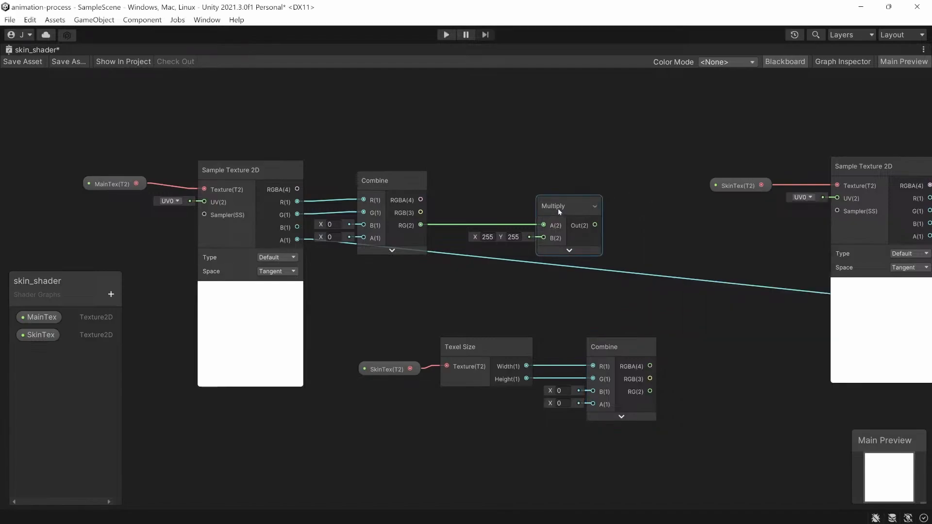
Divide the scaled coordinates by the texel-size vector and use the result as the SkinTex sampler UV
click(387, 369)
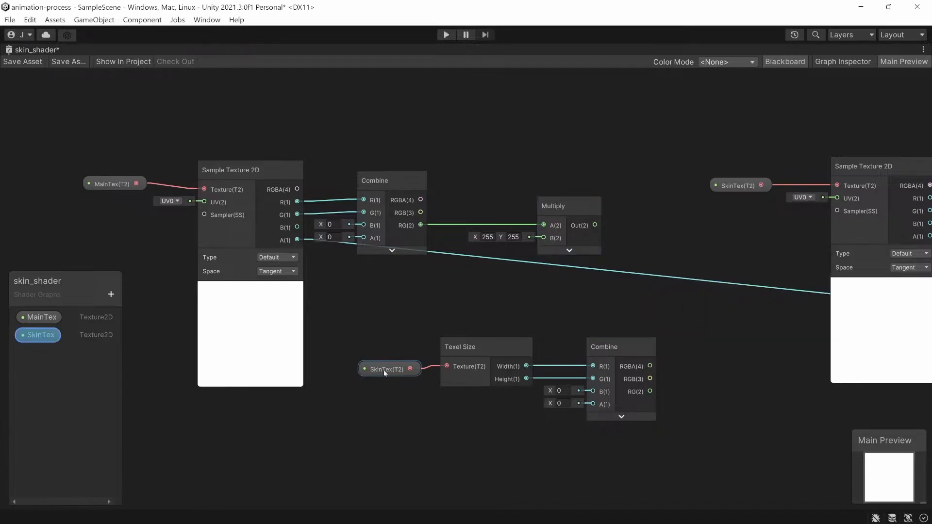
click(386, 369)
text(divi)
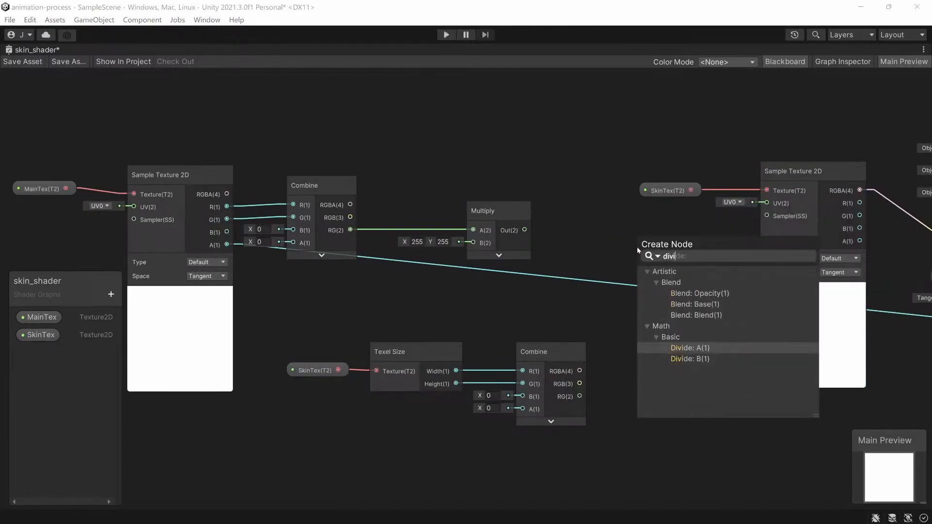
click(689, 348)
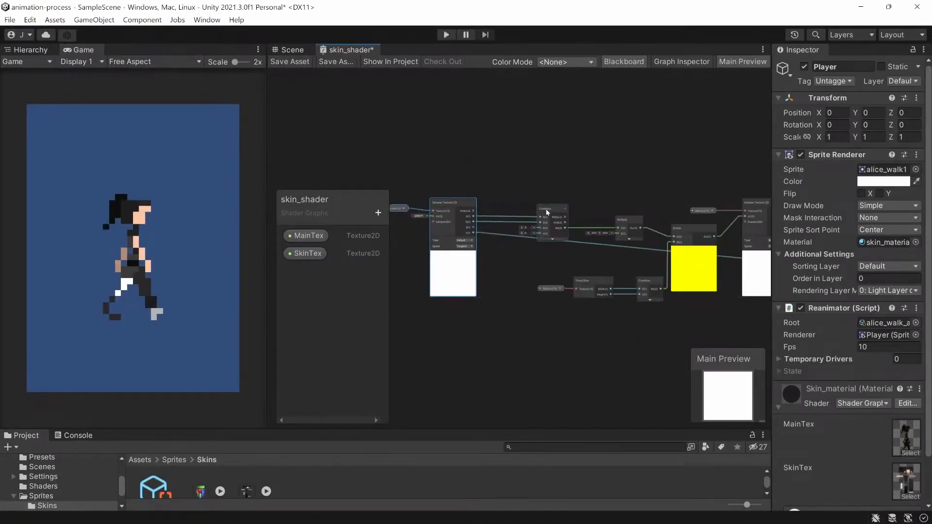
Place an Add node between Multiply and Divide with its B input set to 0.5
drag(546, 213, 583, 218)
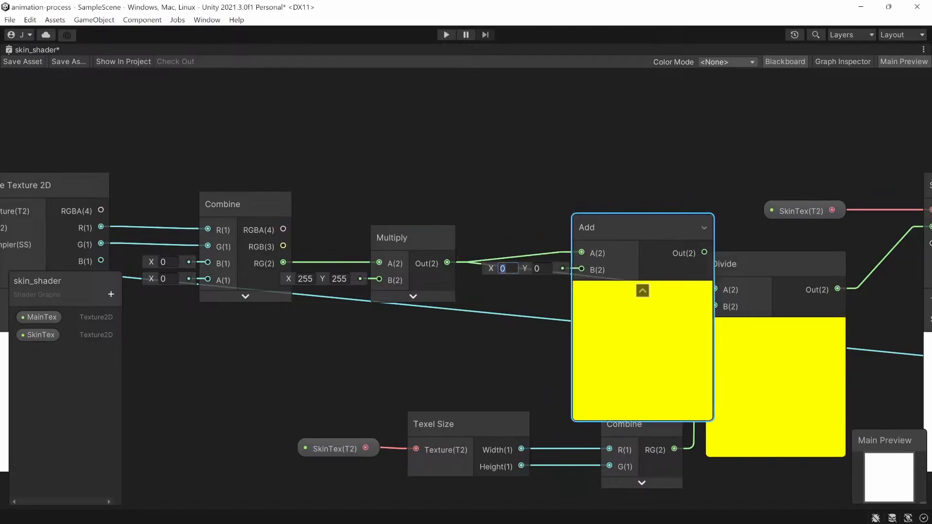
text(0.5)
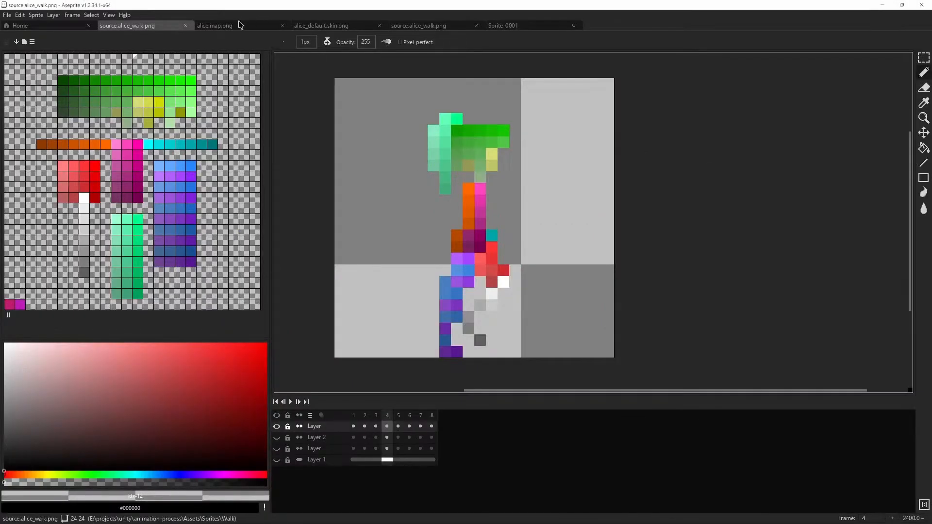
Review the colour-coded source.alice_walk.png frame, then run the game to watch the skinned walk
click(324, 25)
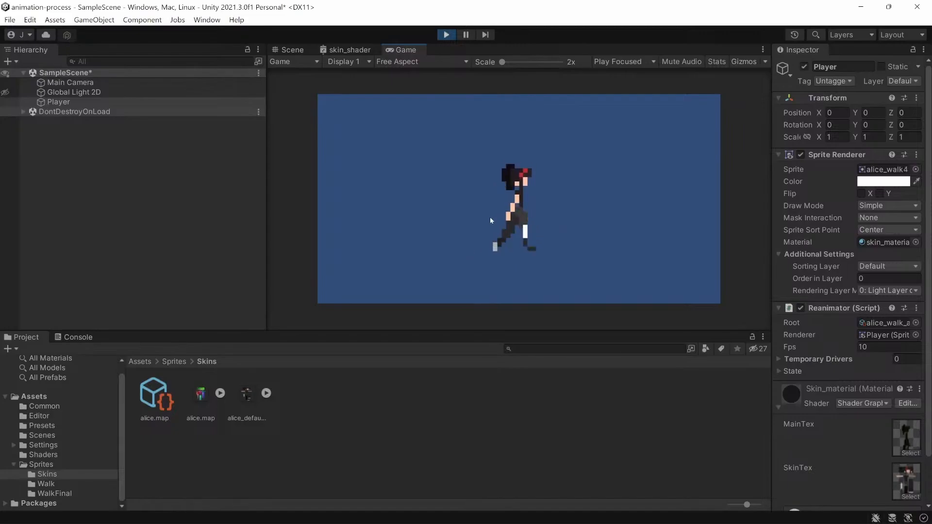
Switch from the running game to Aseprite's alice_default.skin.png texture
key(alt+tab)
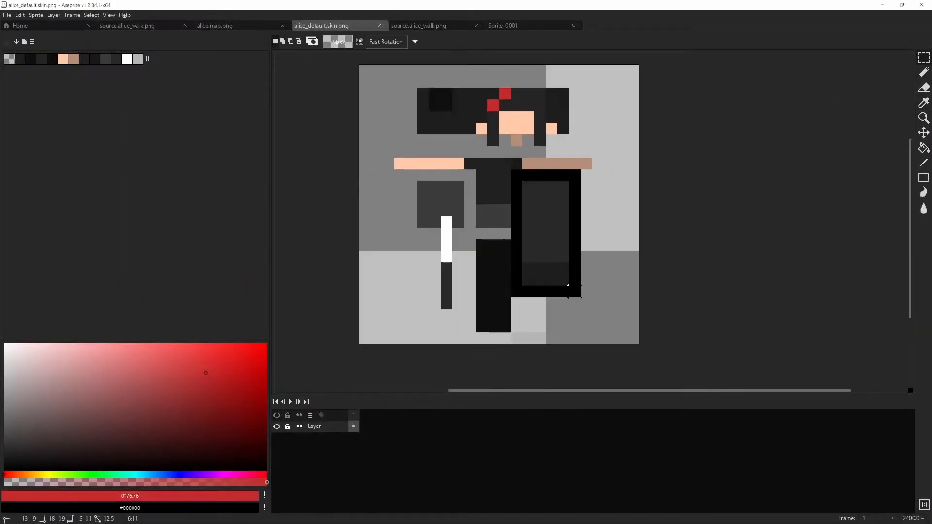
Move the leg block to the lower right in alice_default.skin.png and alice.map.png
drag(509, 167, 595, 311)
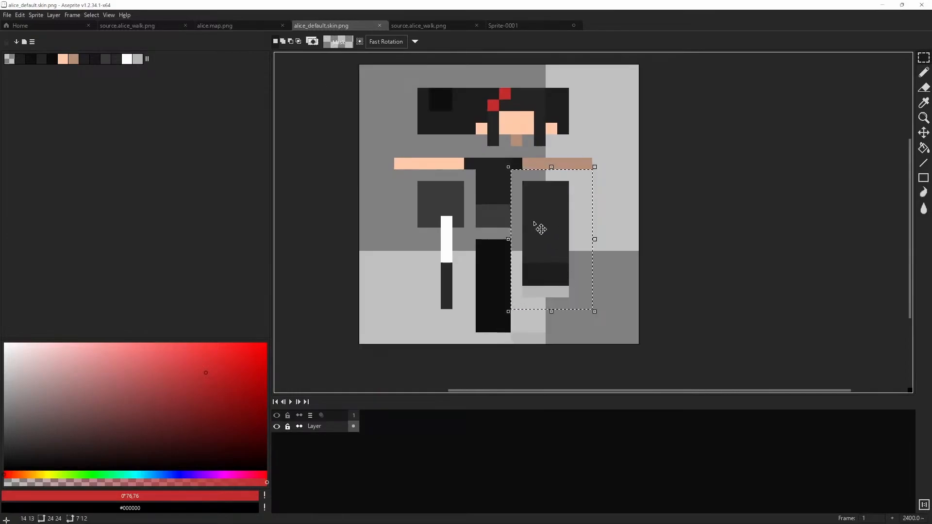
drag(540, 232, 600, 273)
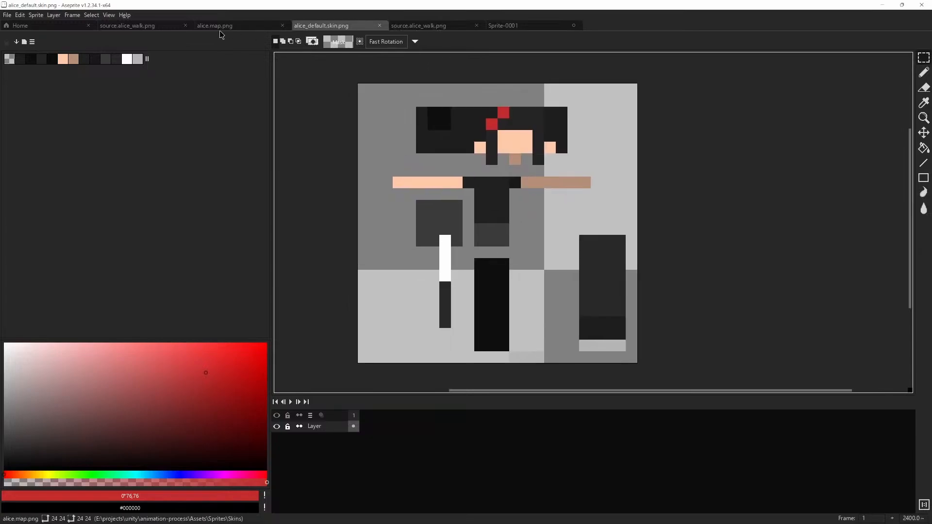
click(215, 25)
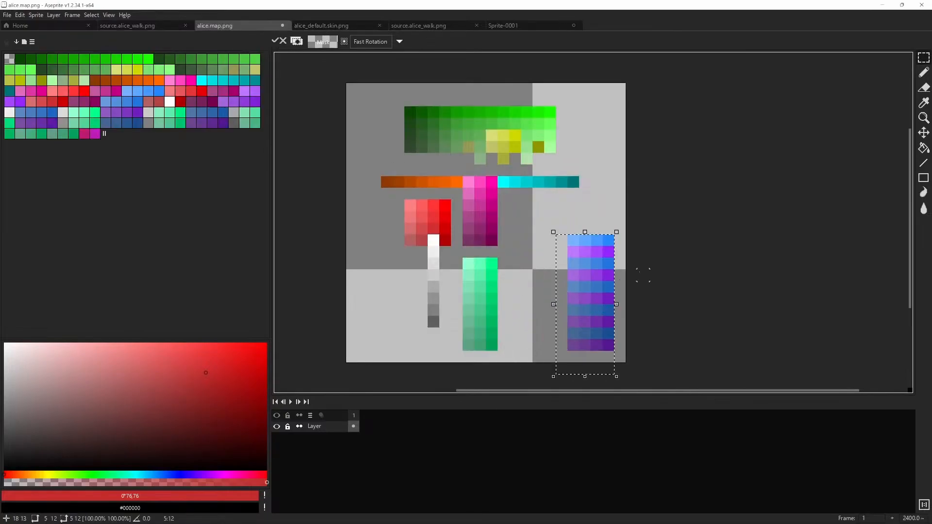
key(alt+tab)
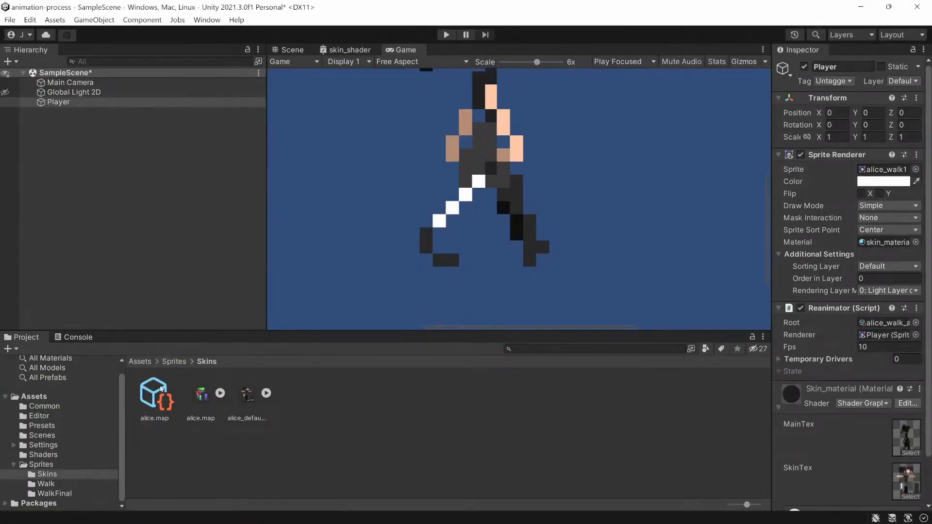
Browse to the Assets/Sprites/Walk folder in Unity's Project window
click(44, 483)
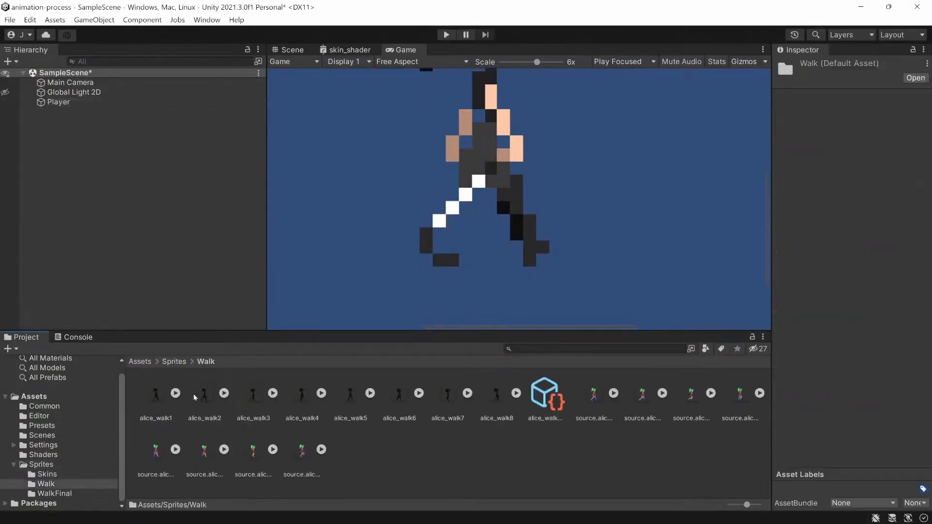